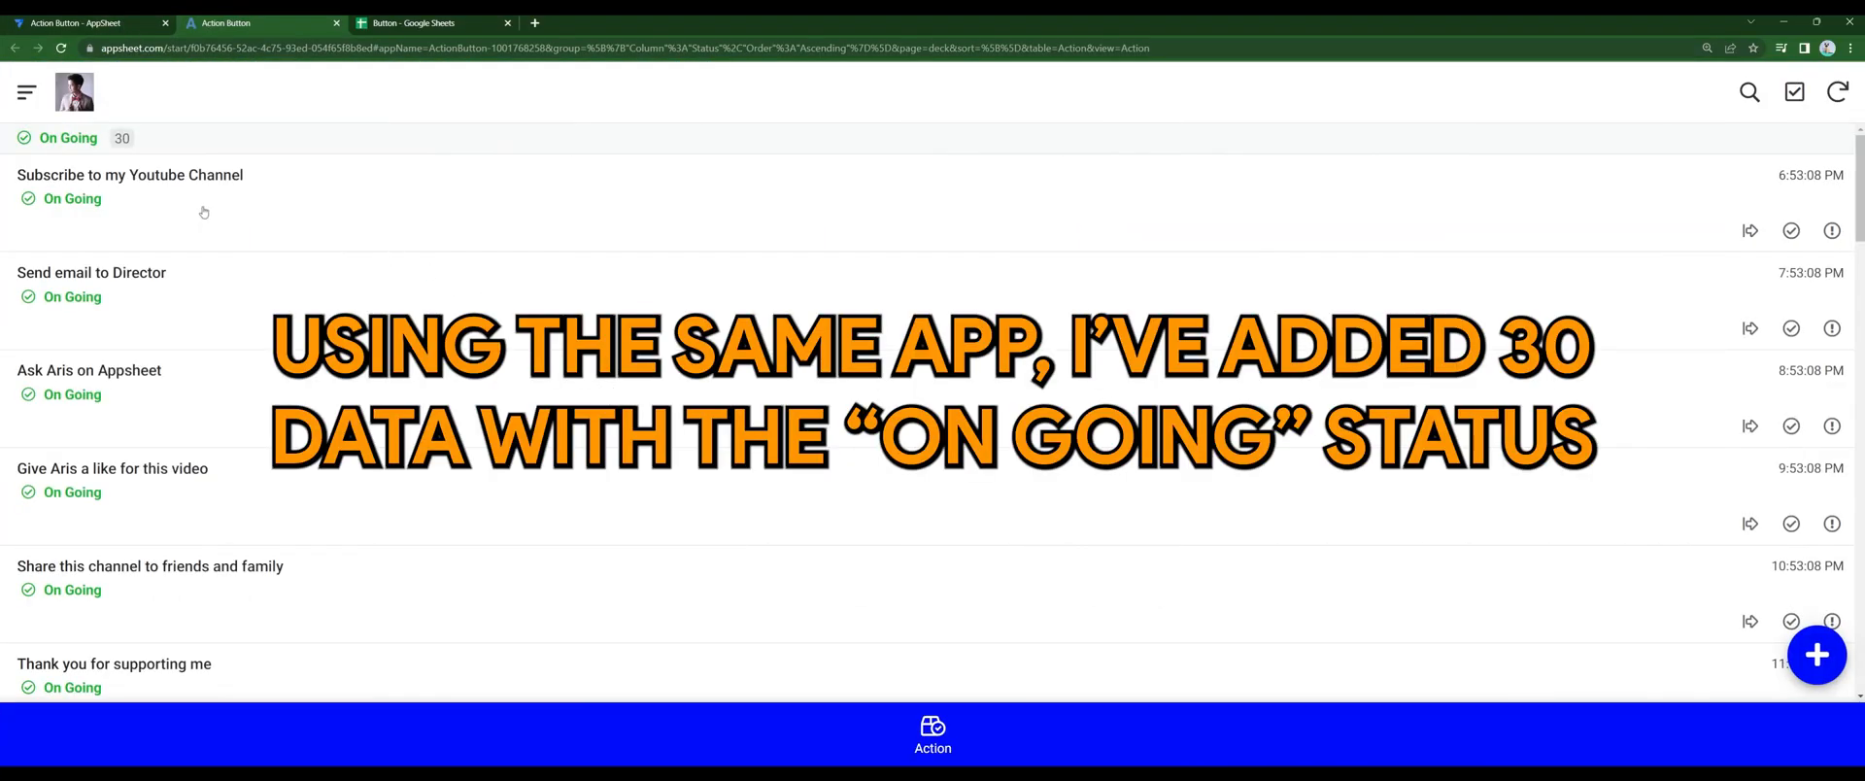
Scroll through the 30 On Going tasks in the running app
scroll(down, 3)
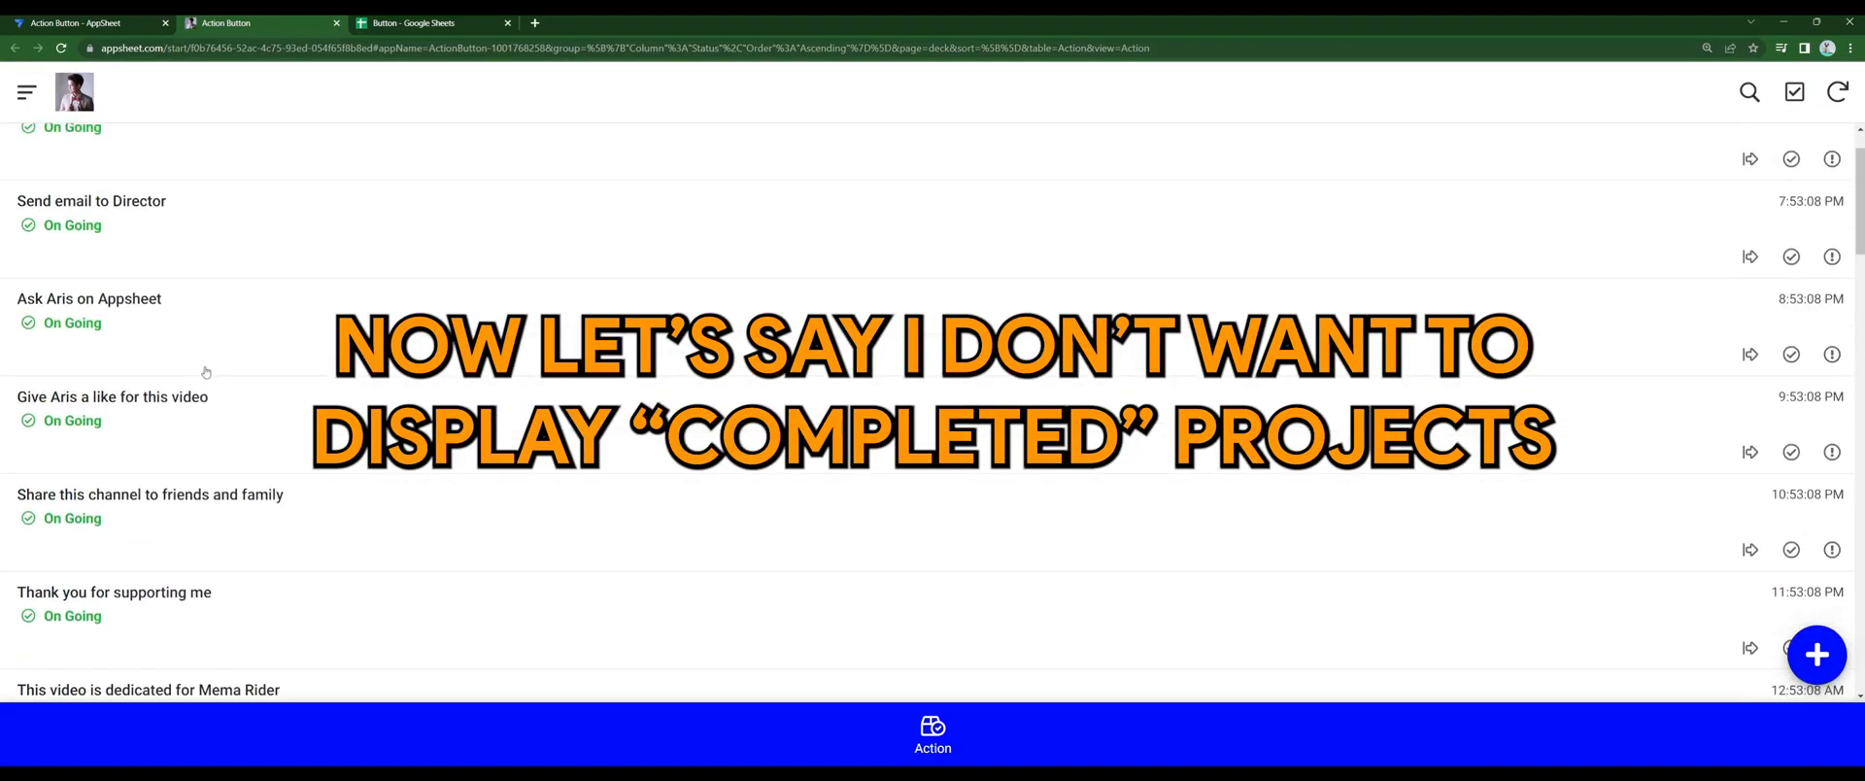
scroll(down, 3)
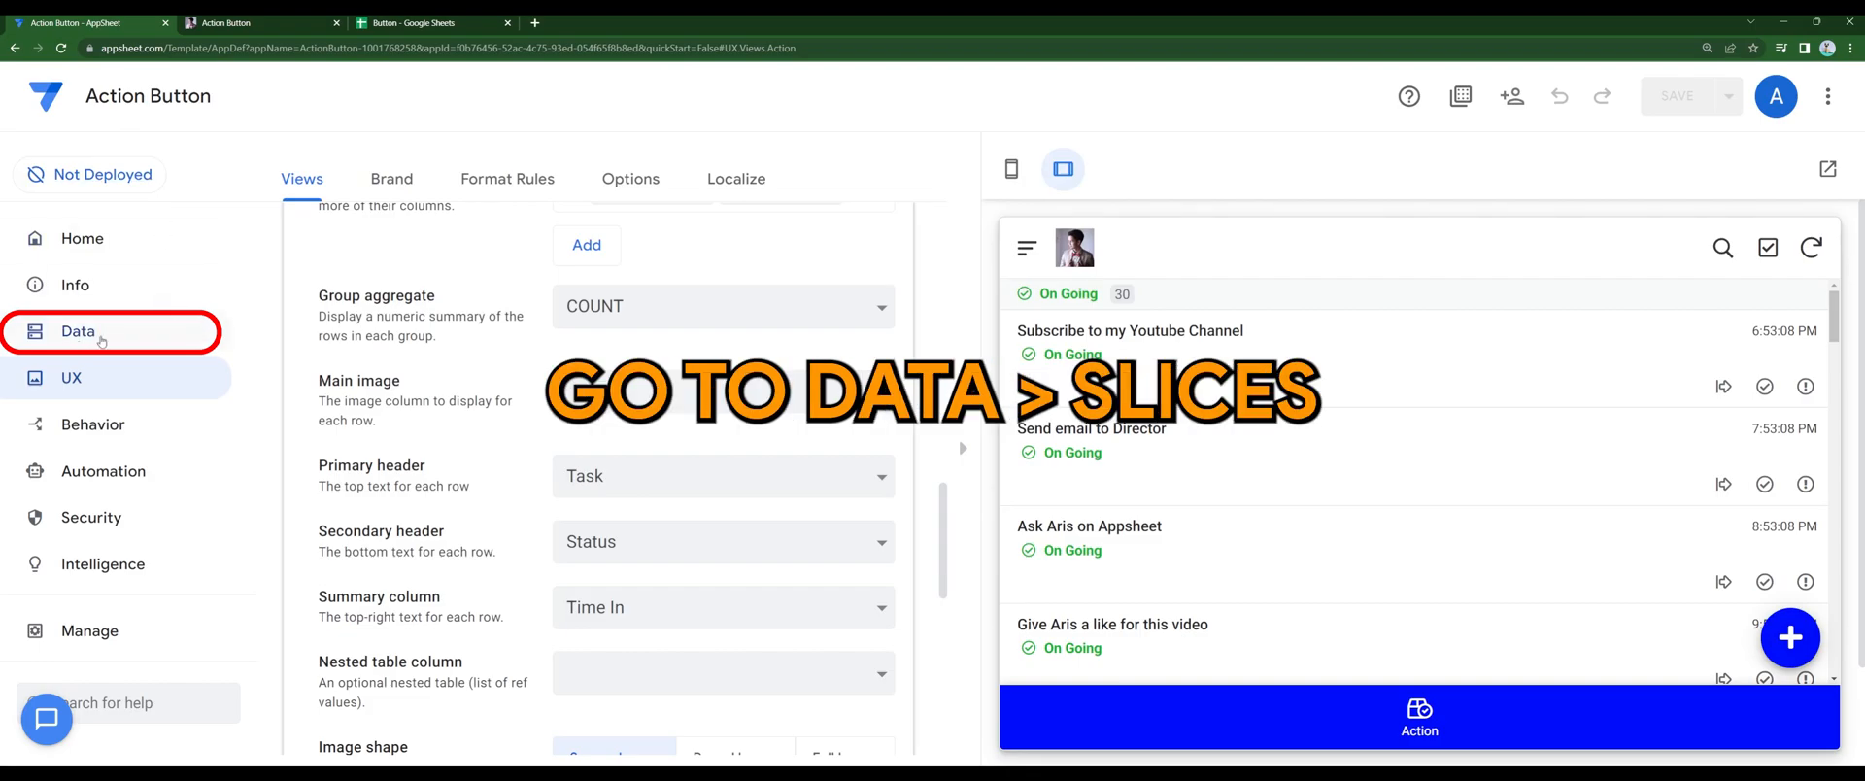
Add a new slice on the Action table named 'Not for Completed Projects'
click(78, 331)
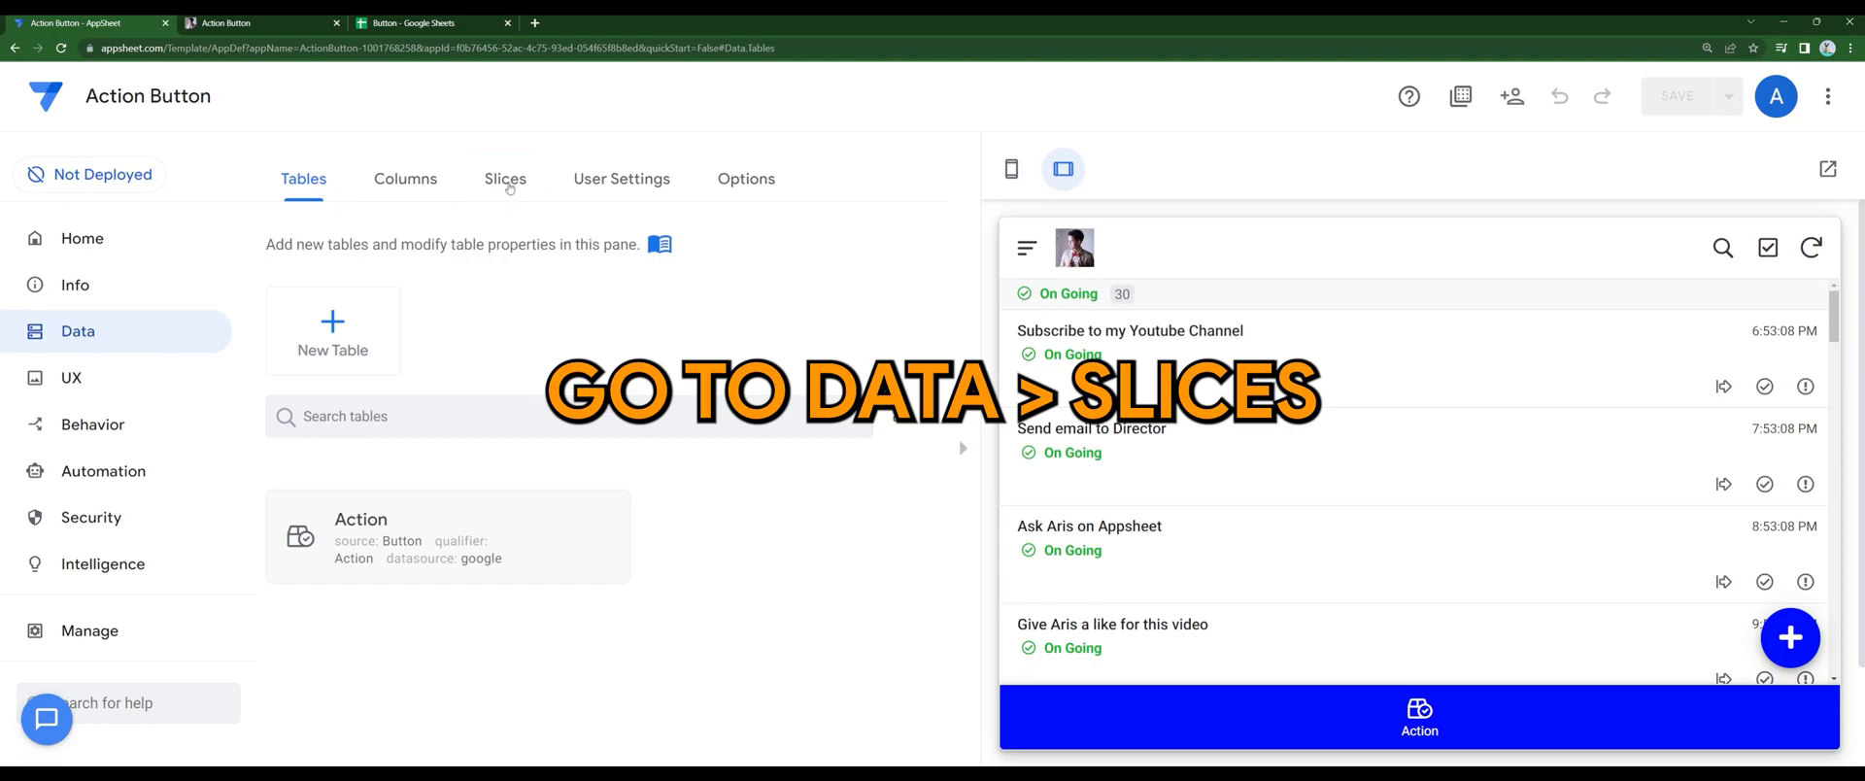
click(504, 179)
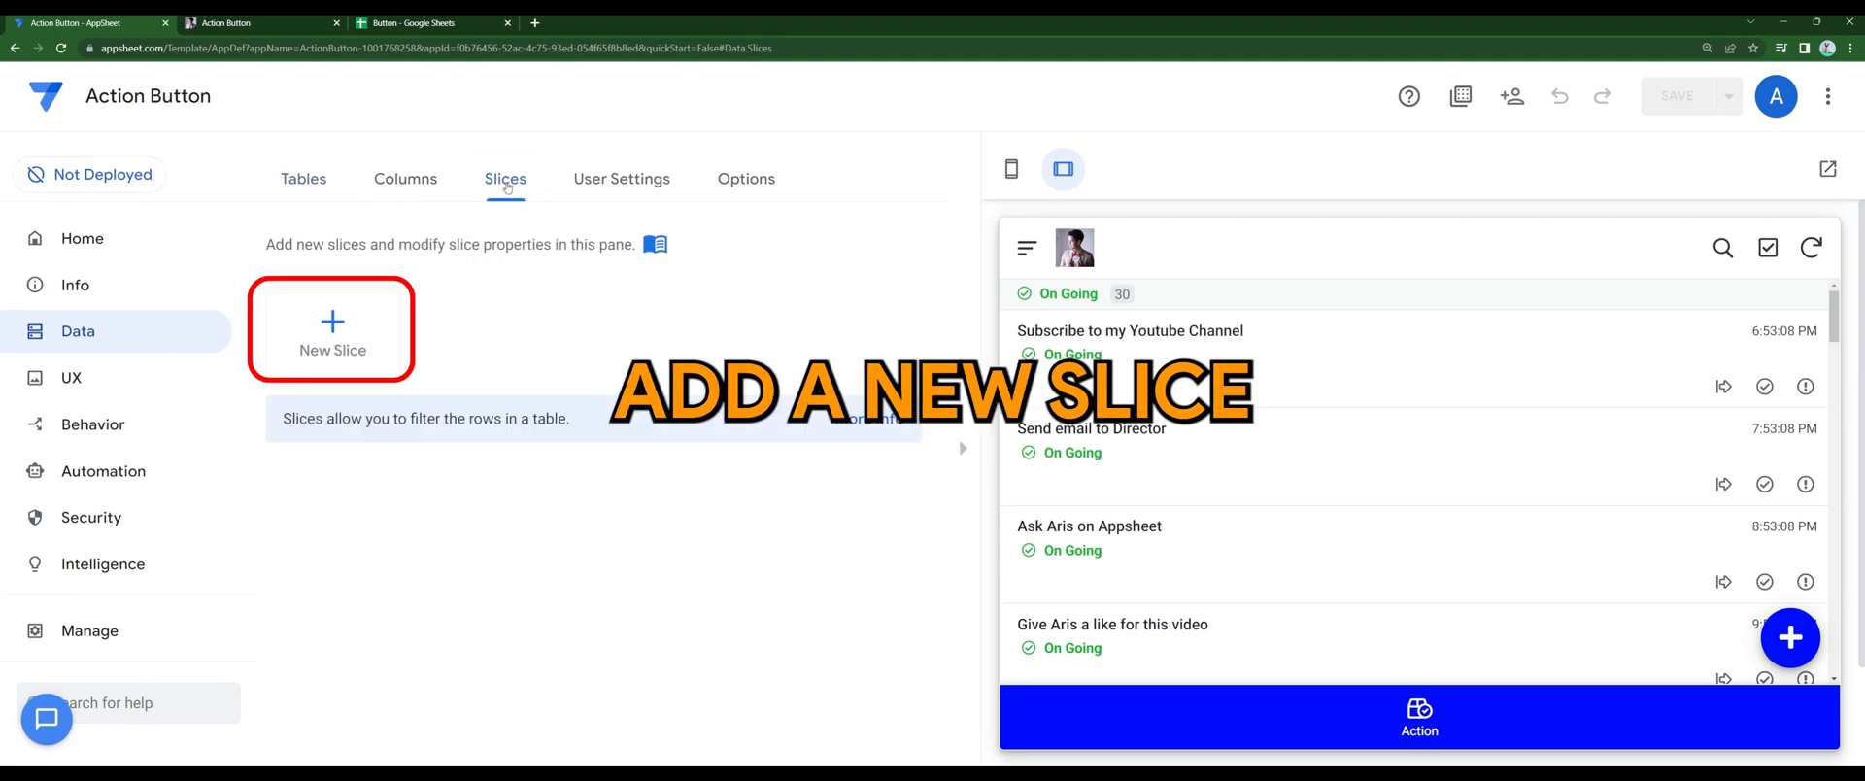
mouse_move(360, 347)
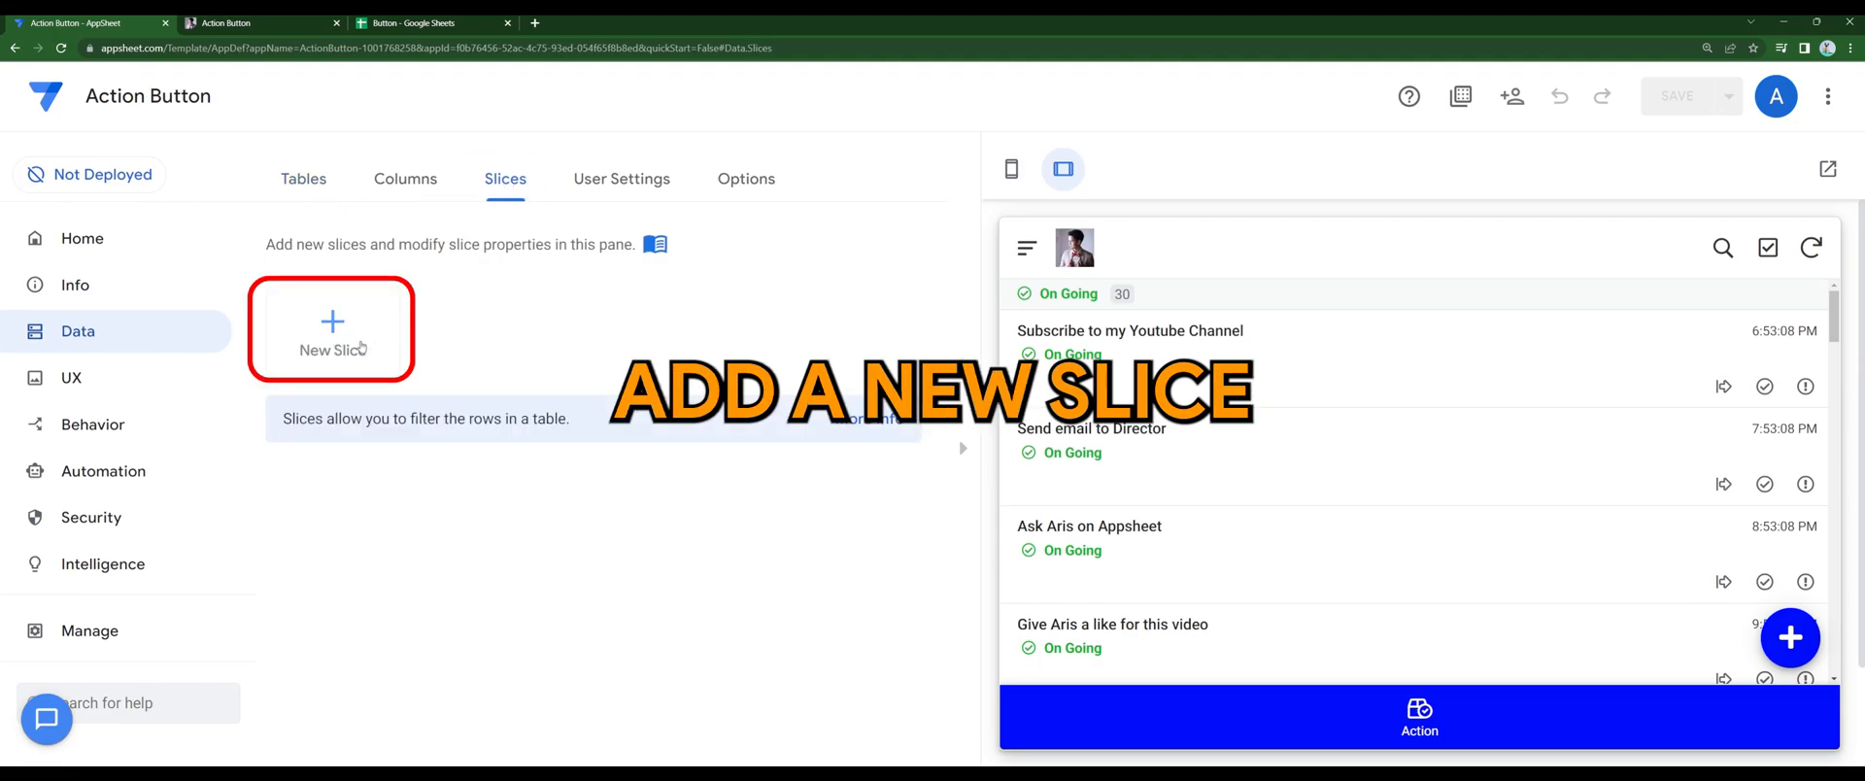
click(330, 330)
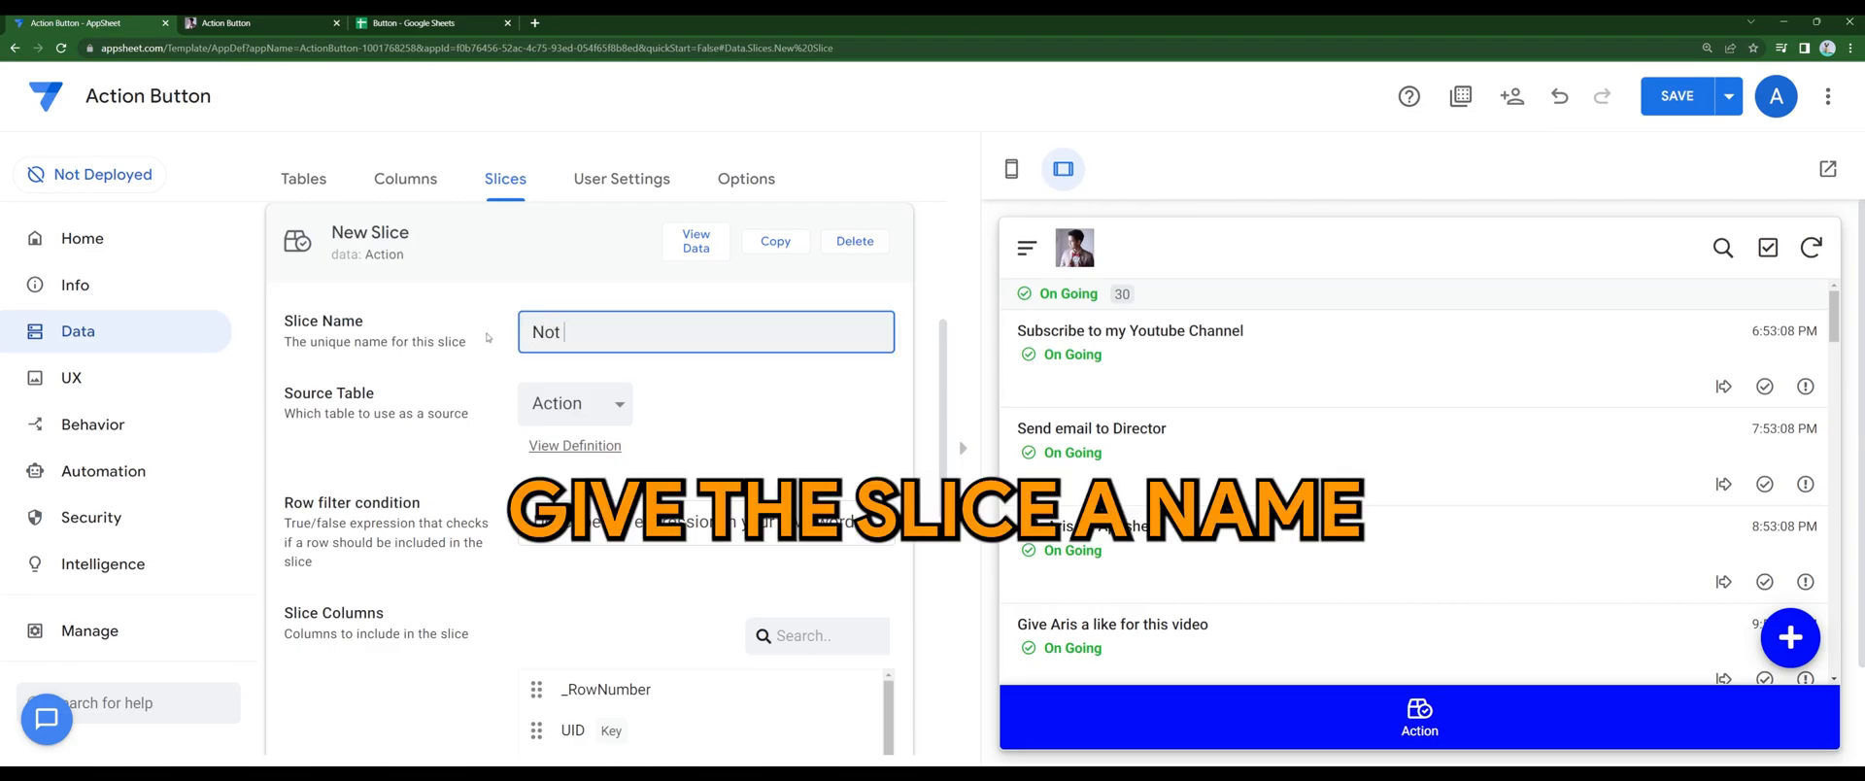
text(for Completed Projects)
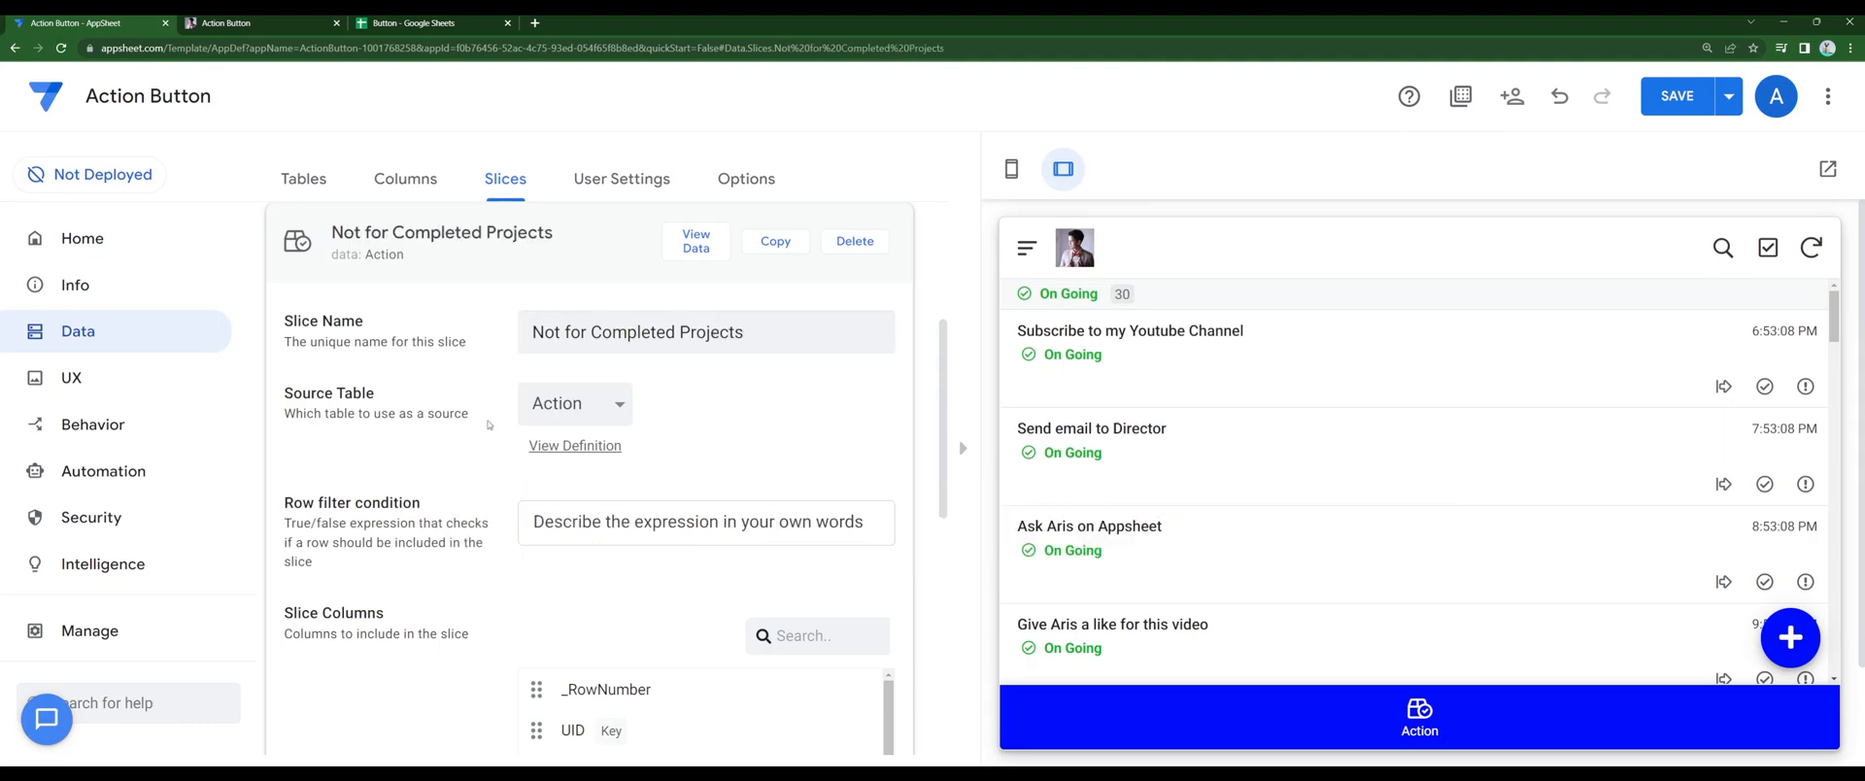
Describe the row filter as 'This expression will hide completed projects' and open the Expression Assistant
click(705, 522)
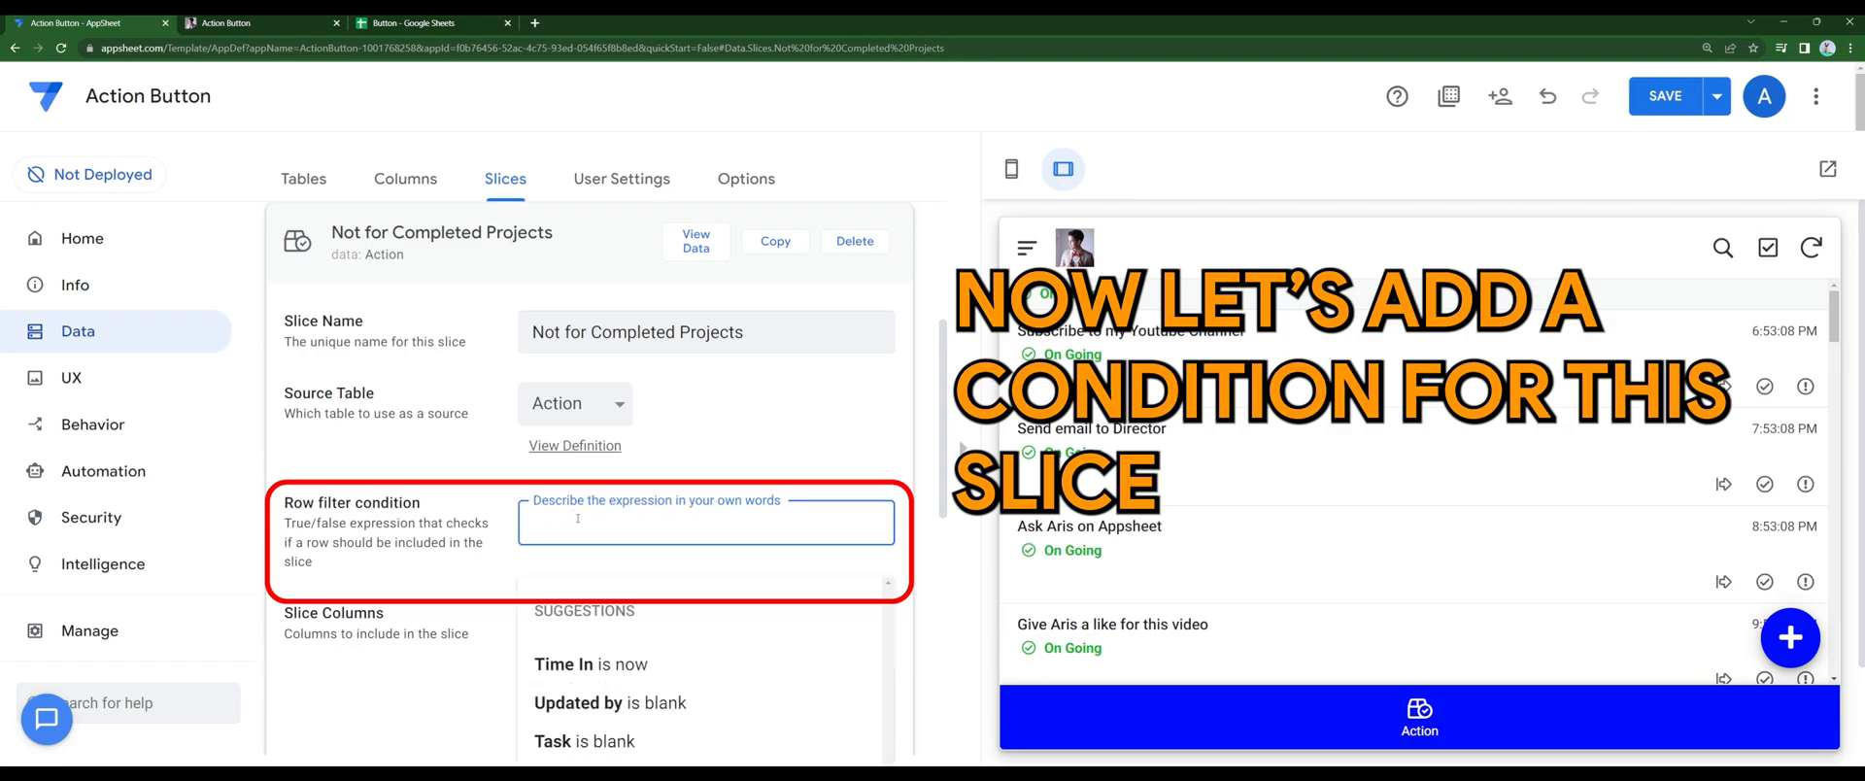
text(This excpression)
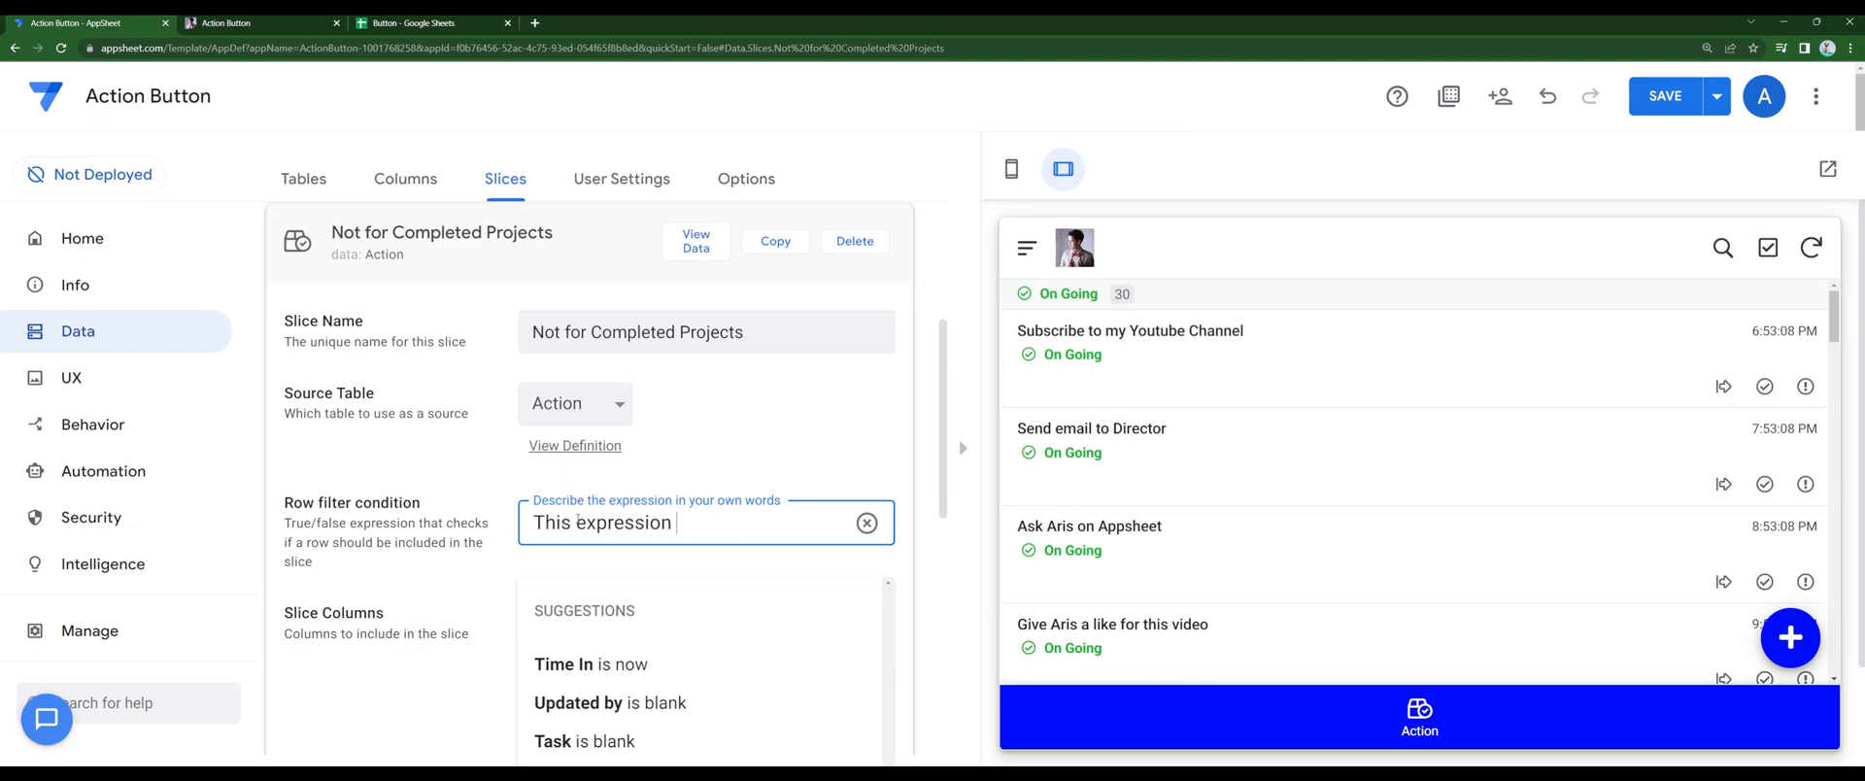
text(will hide co)
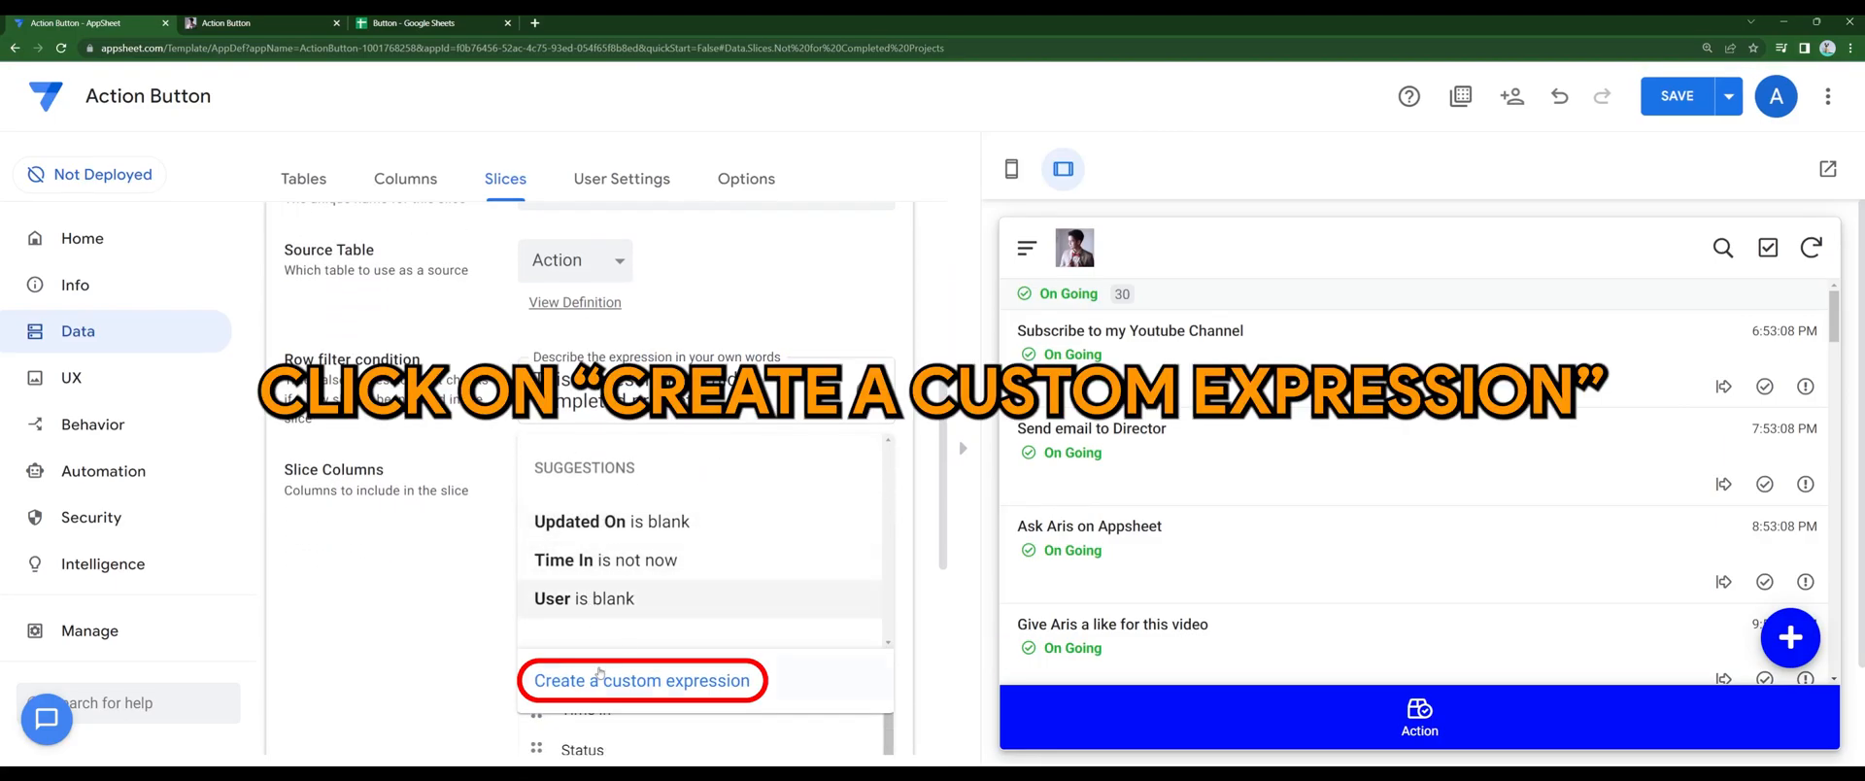
click(640, 679)
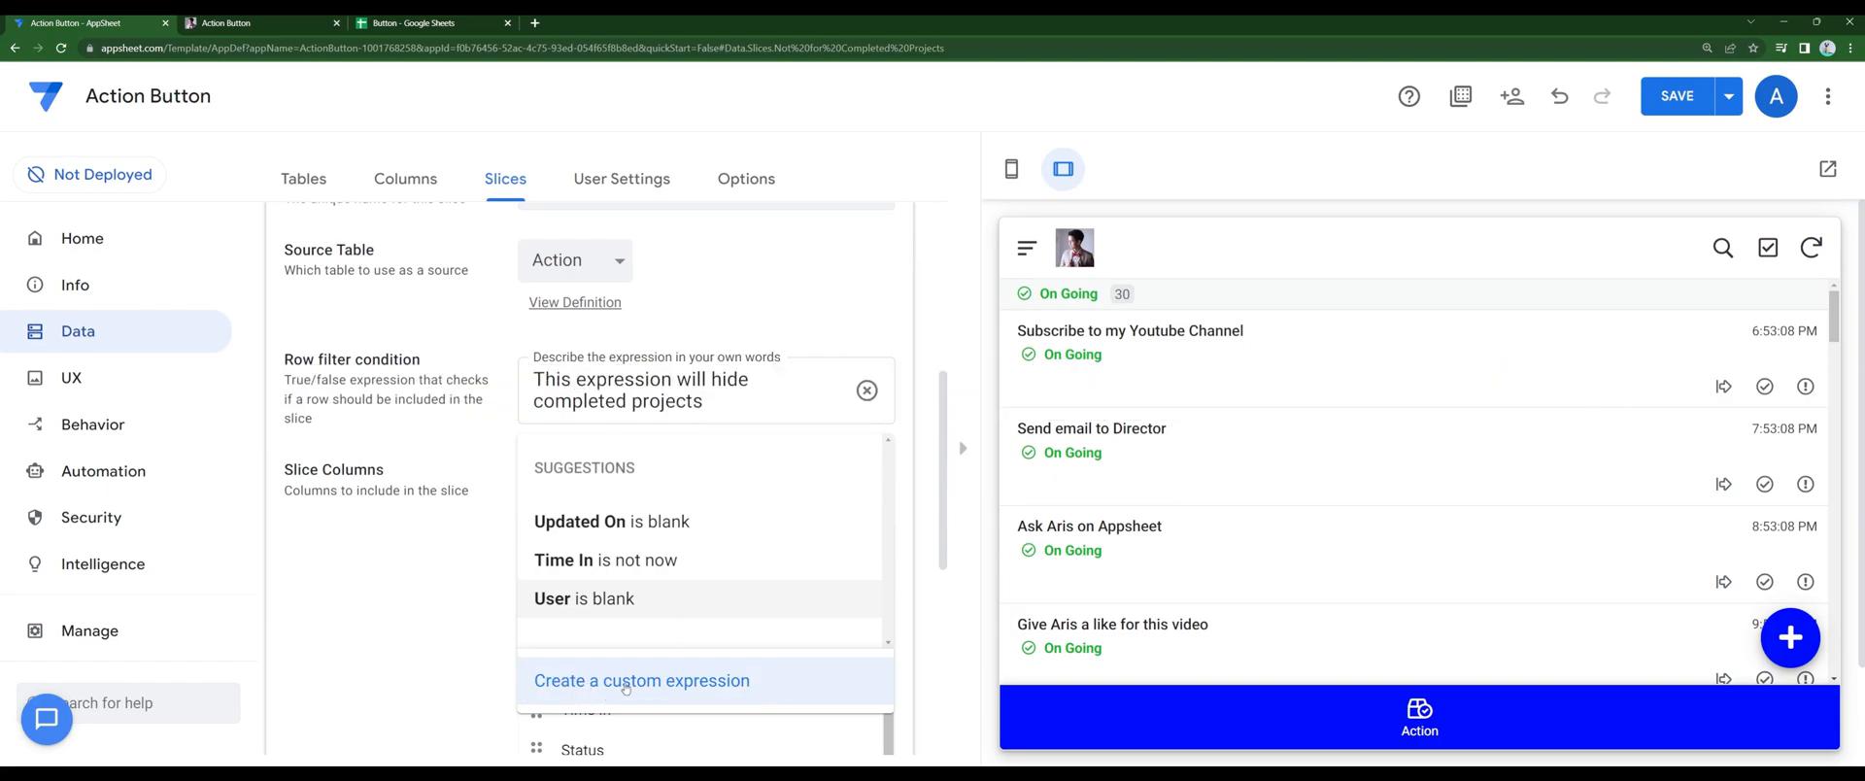
click(641, 681)
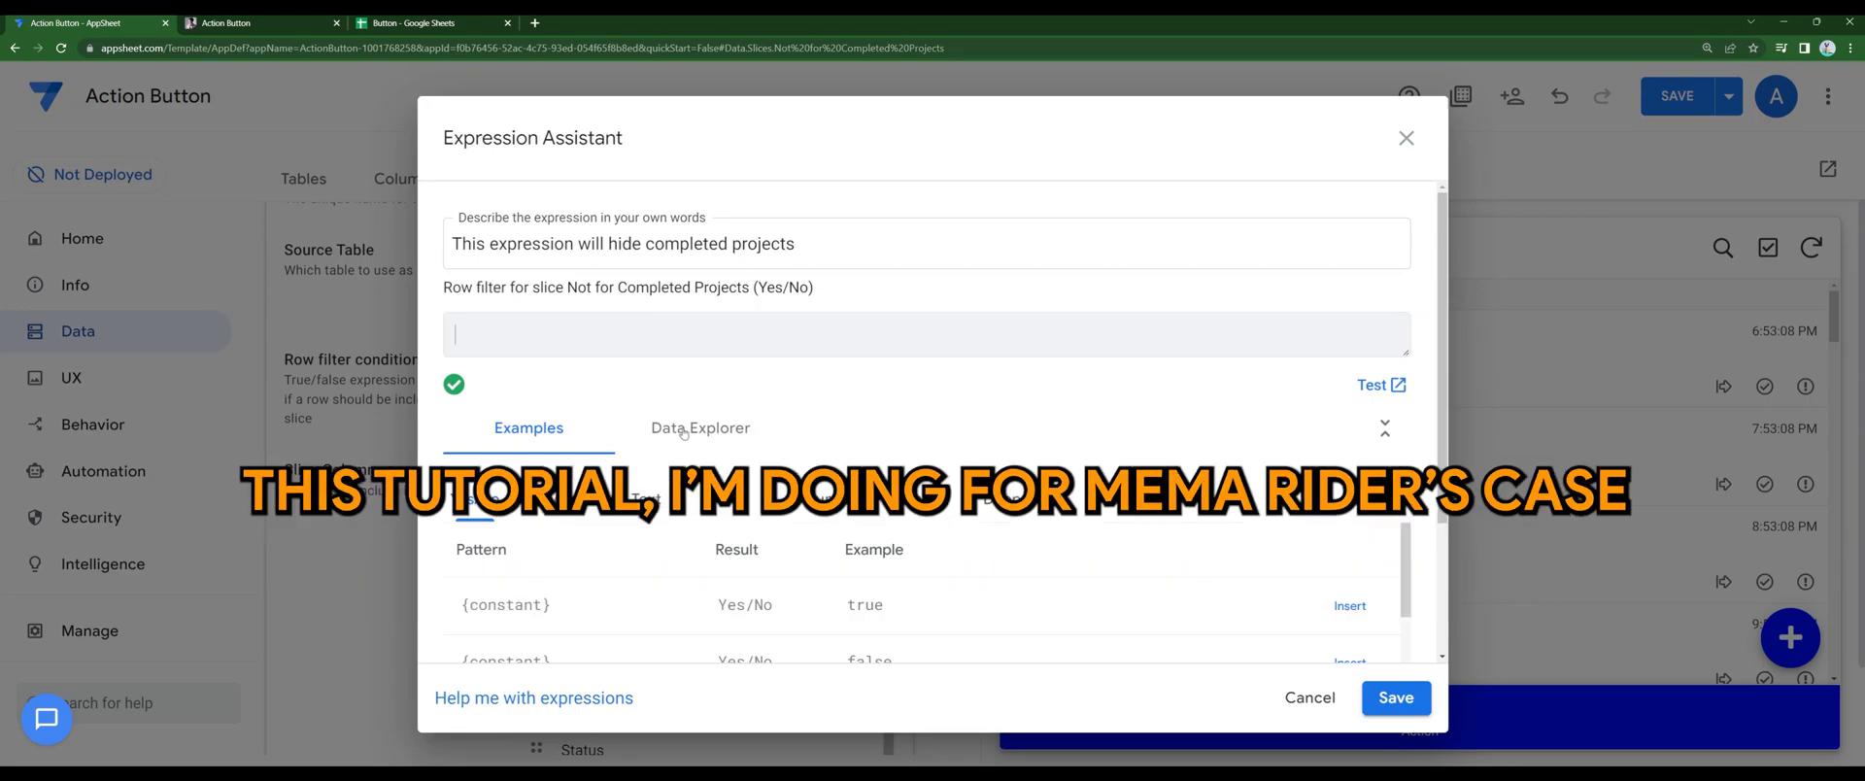
Set the slice's row filter expression to [Status]<>"Completed" and save it
click(700, 429)
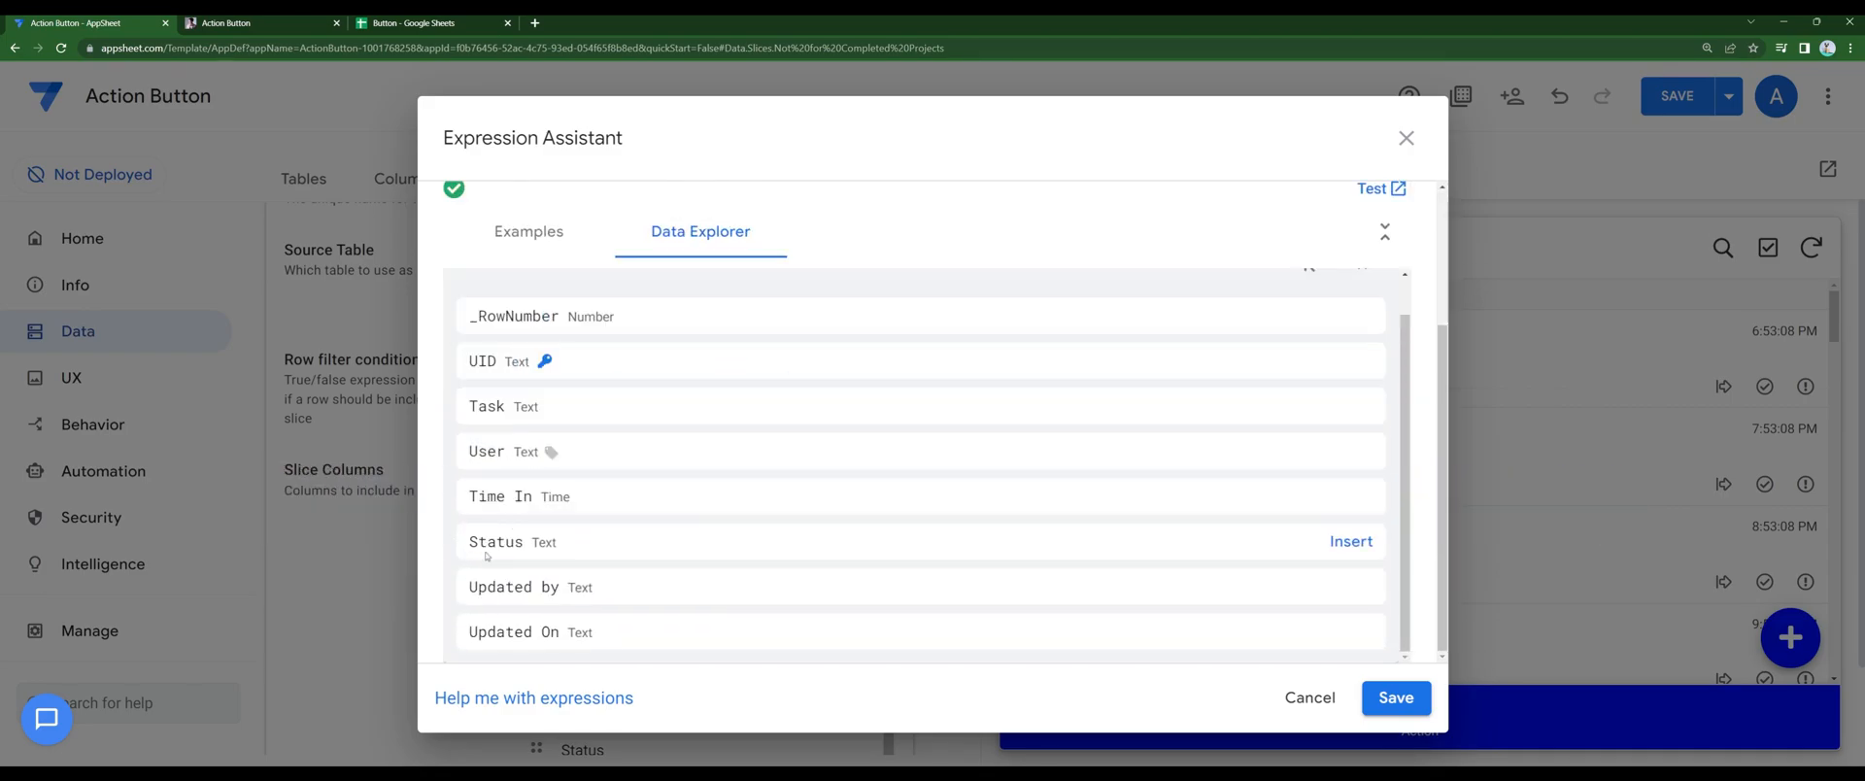
double_click(494, 542)
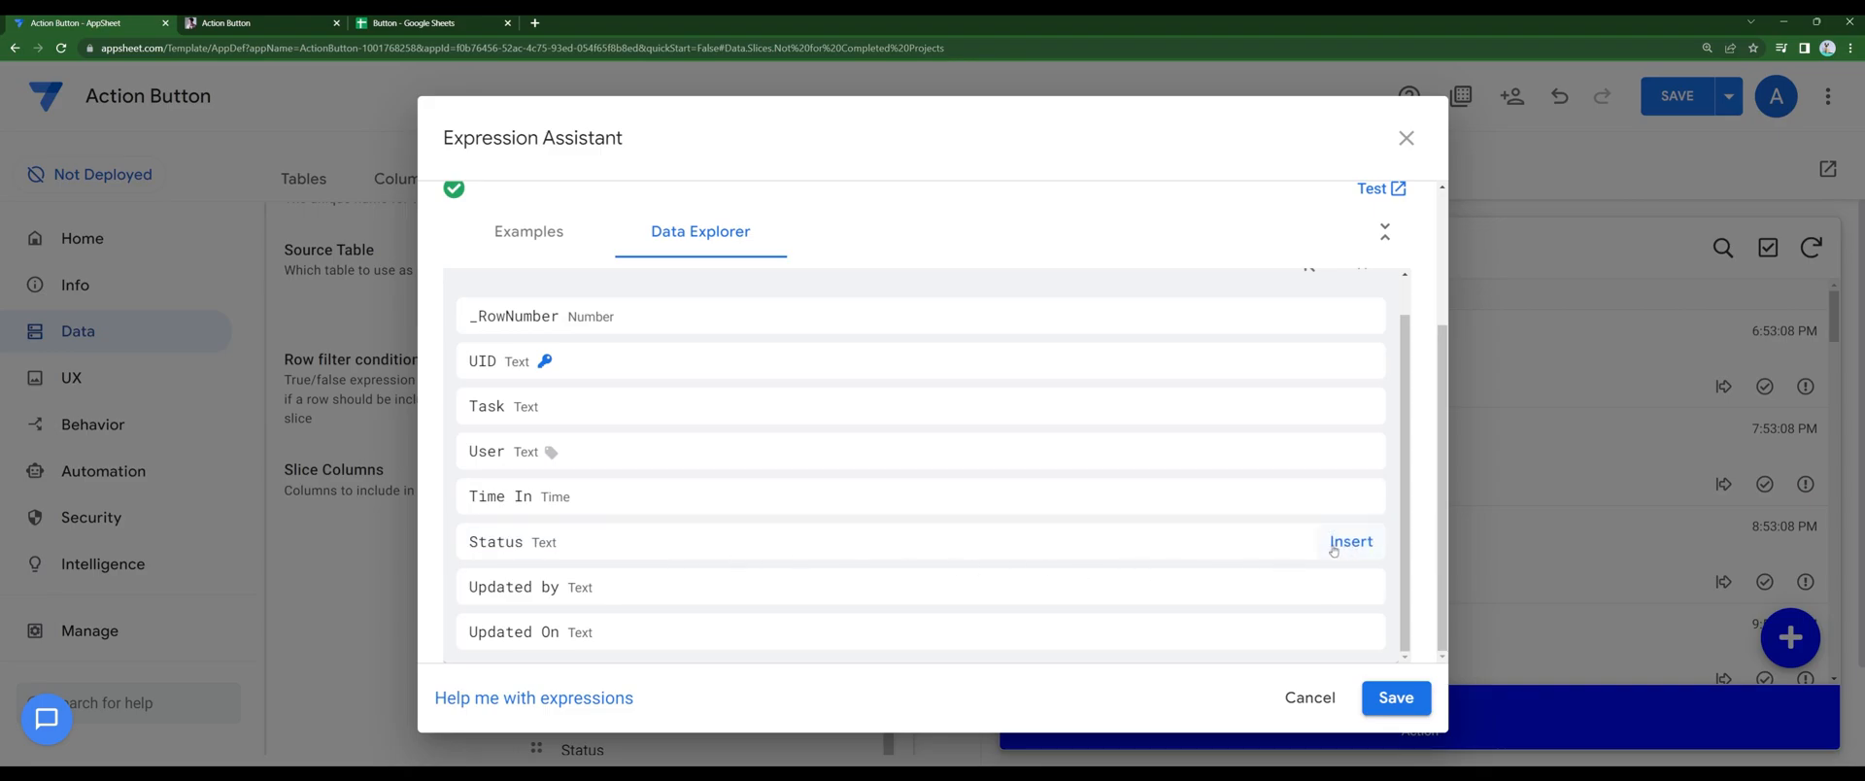
click(1351, 541)
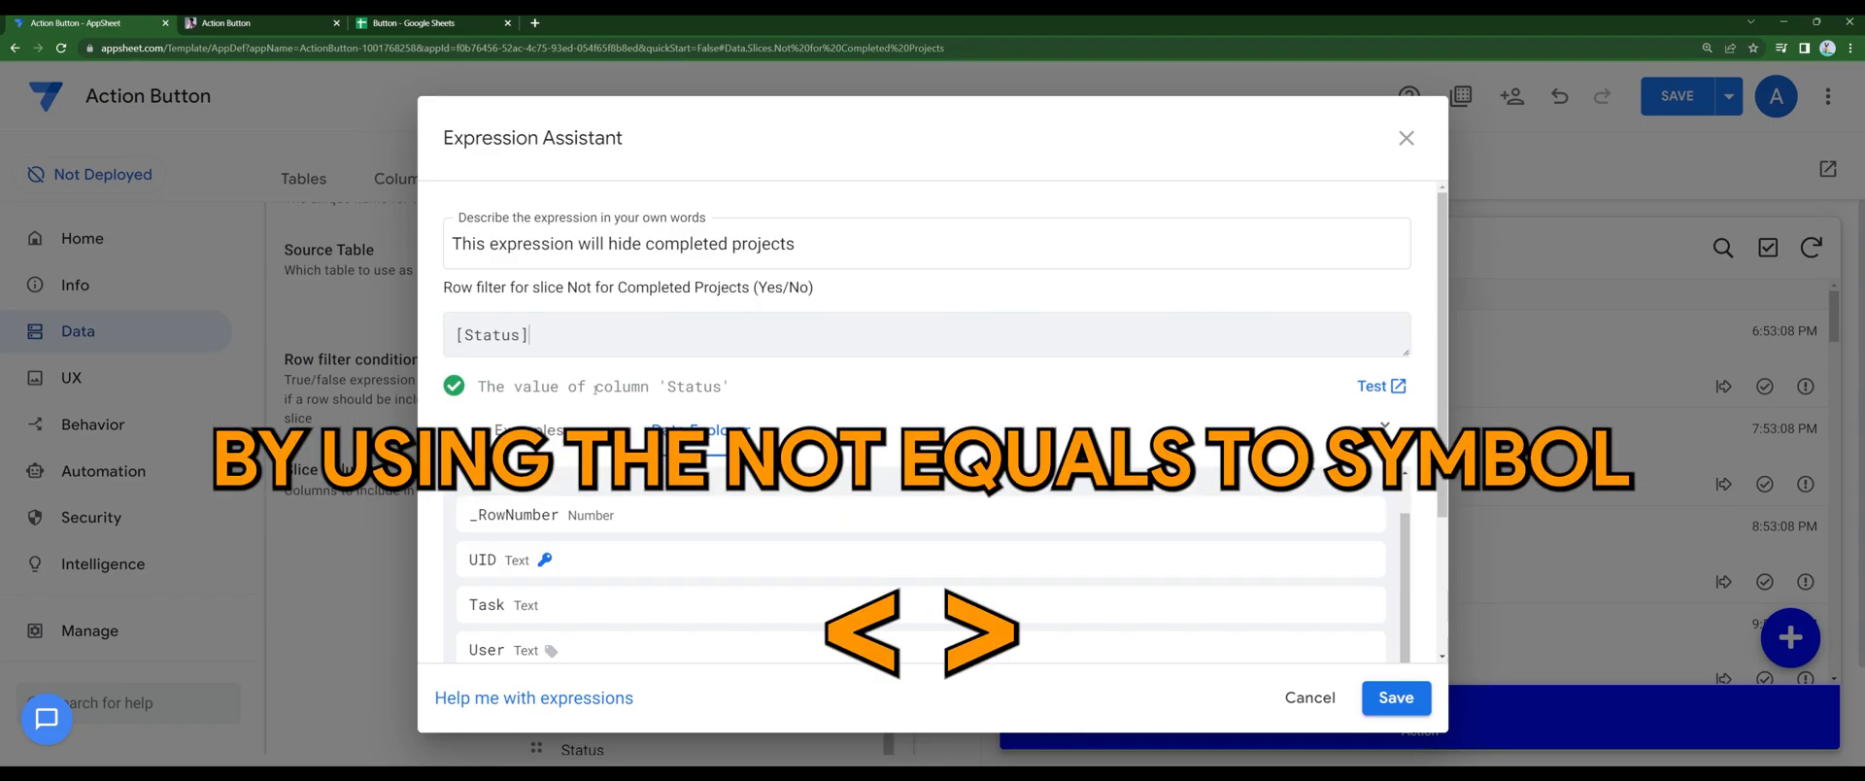
text(<>"Complete)
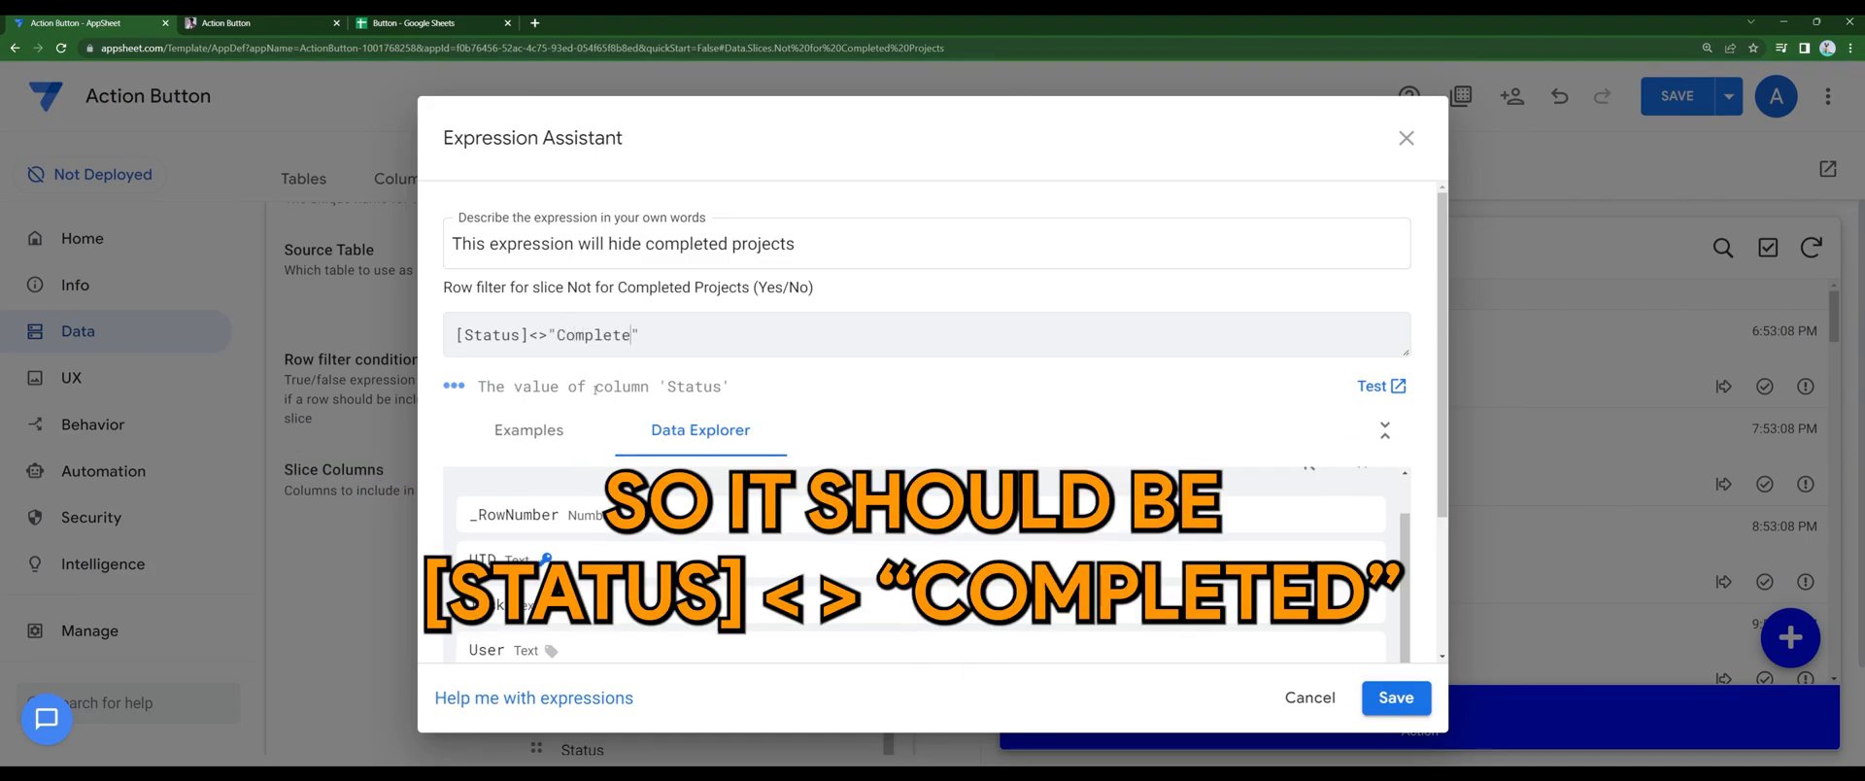
click(1395, 698)
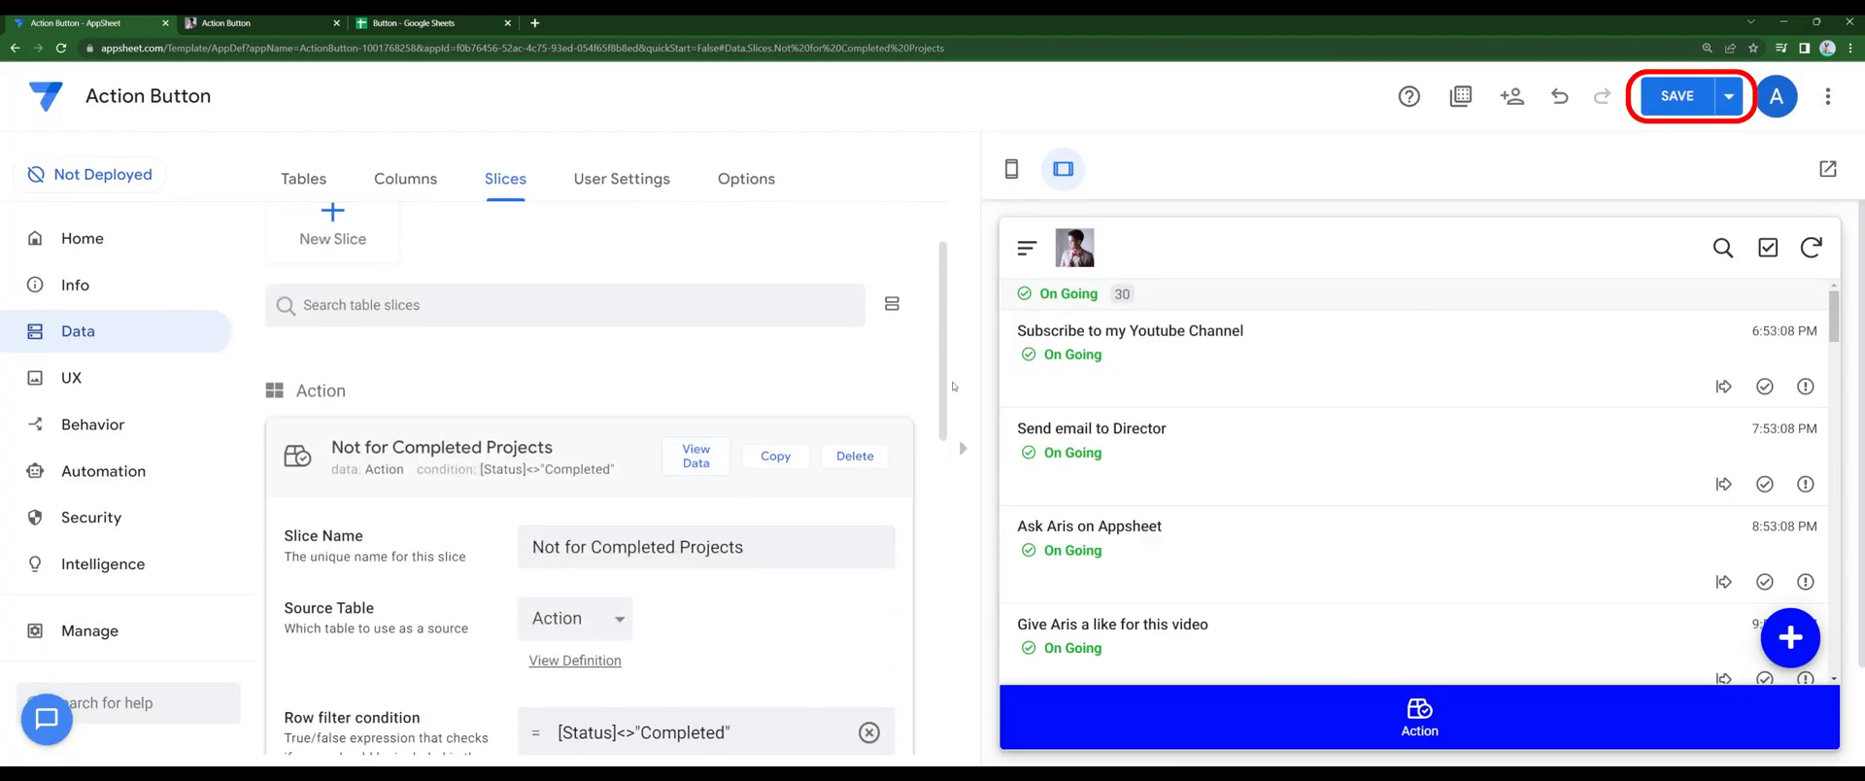
mouse_move(1676, 96)
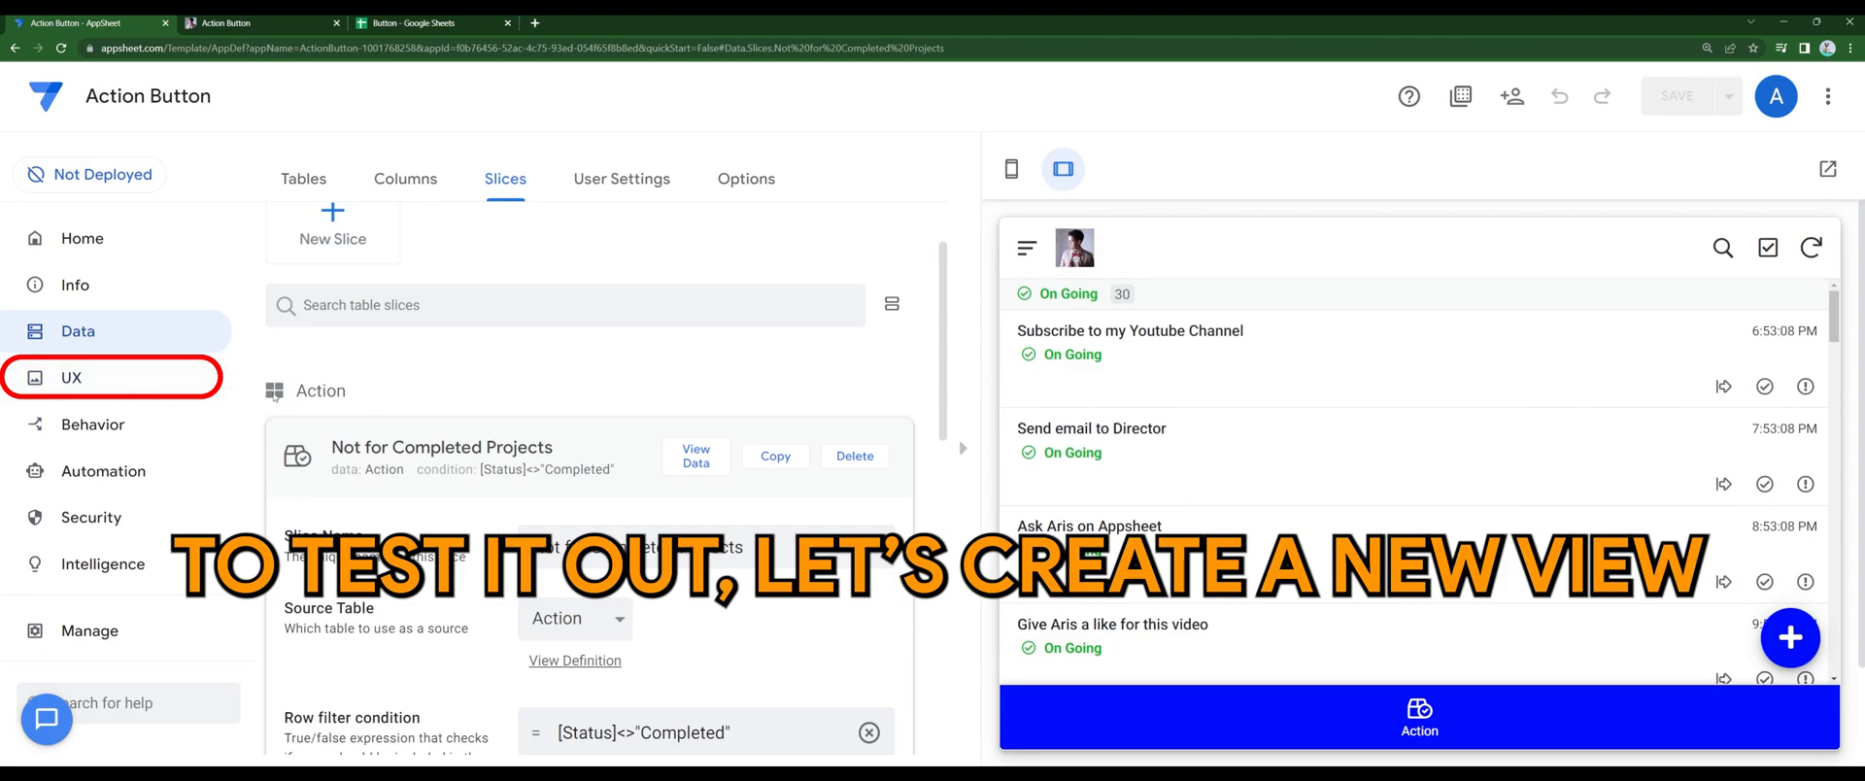
Rename the new slice-based view to 'No Completed Projects Displayed'
click(70, 378)
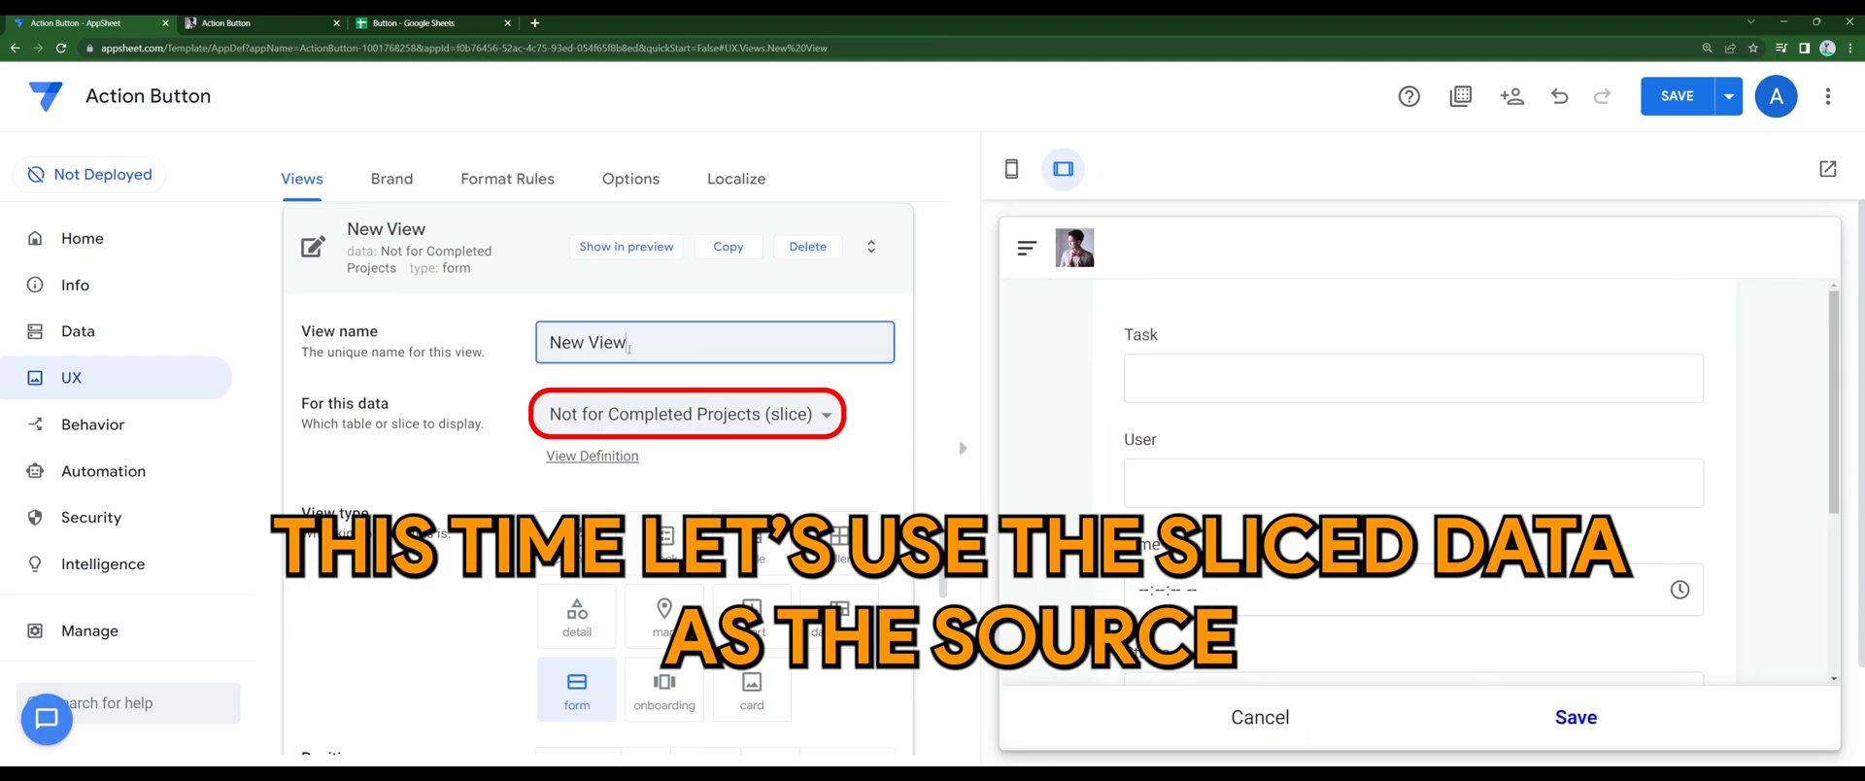
double_click(584, 342)
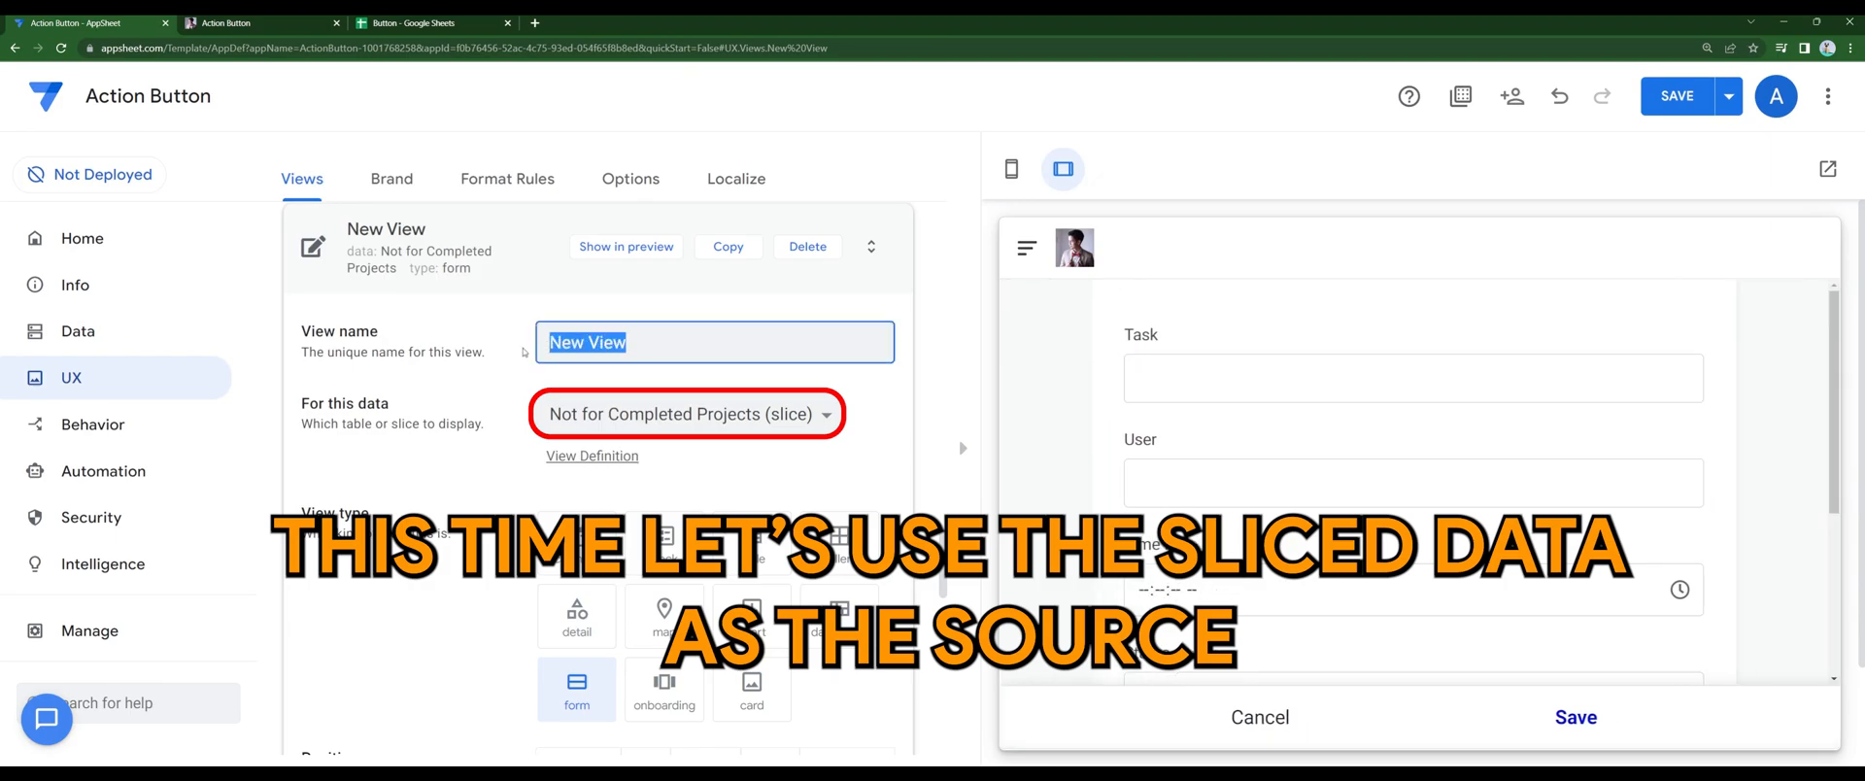
text(No Comple)
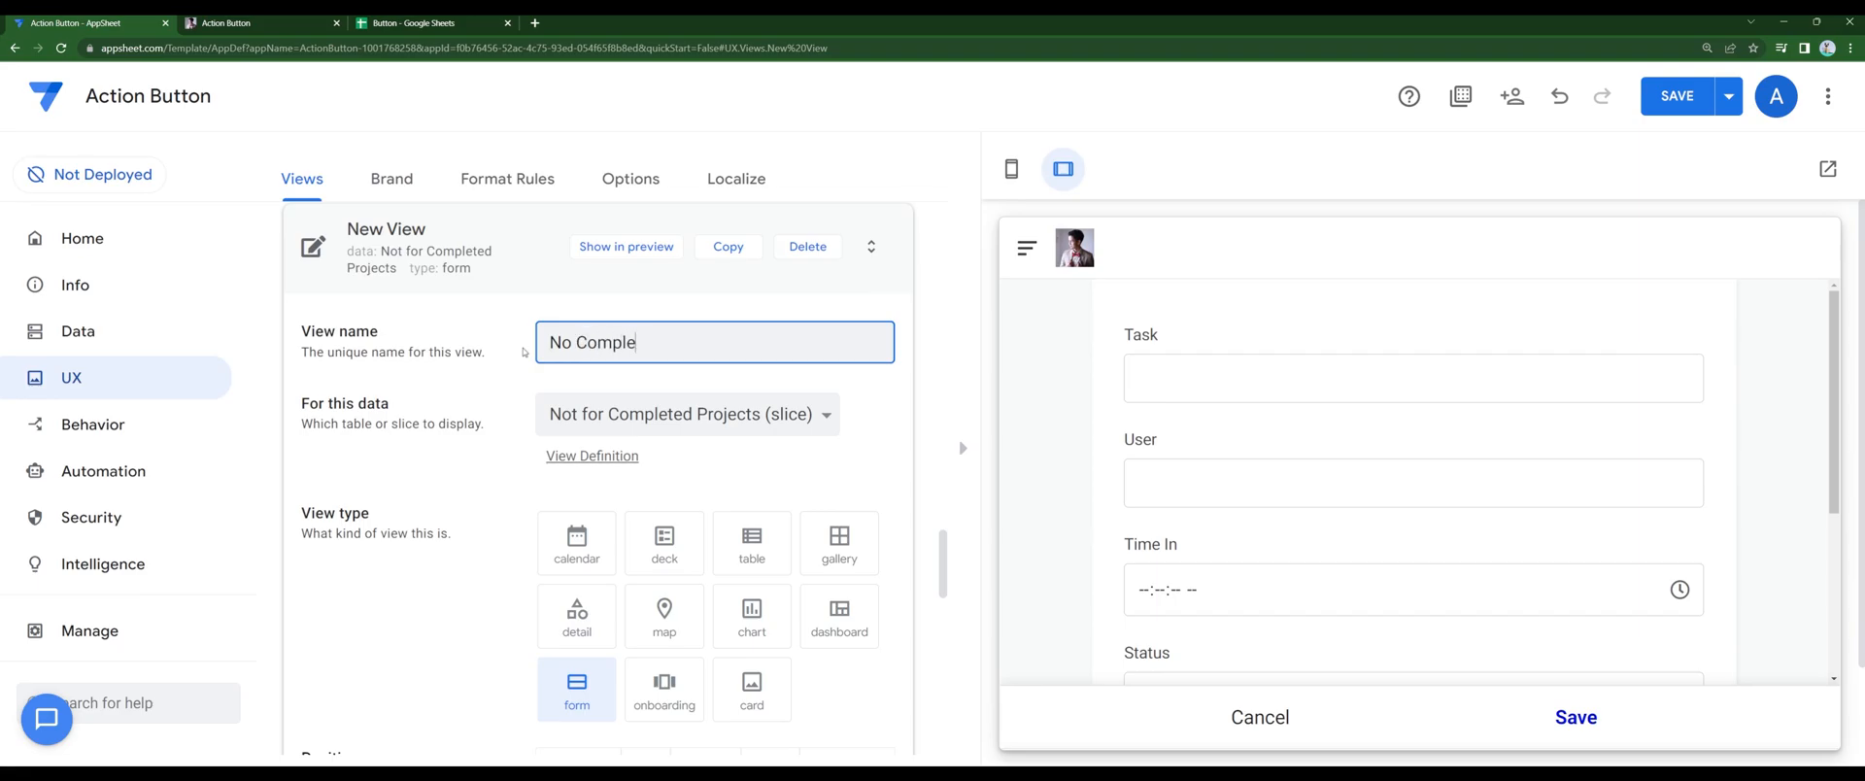
text(ted Projects Displayed)
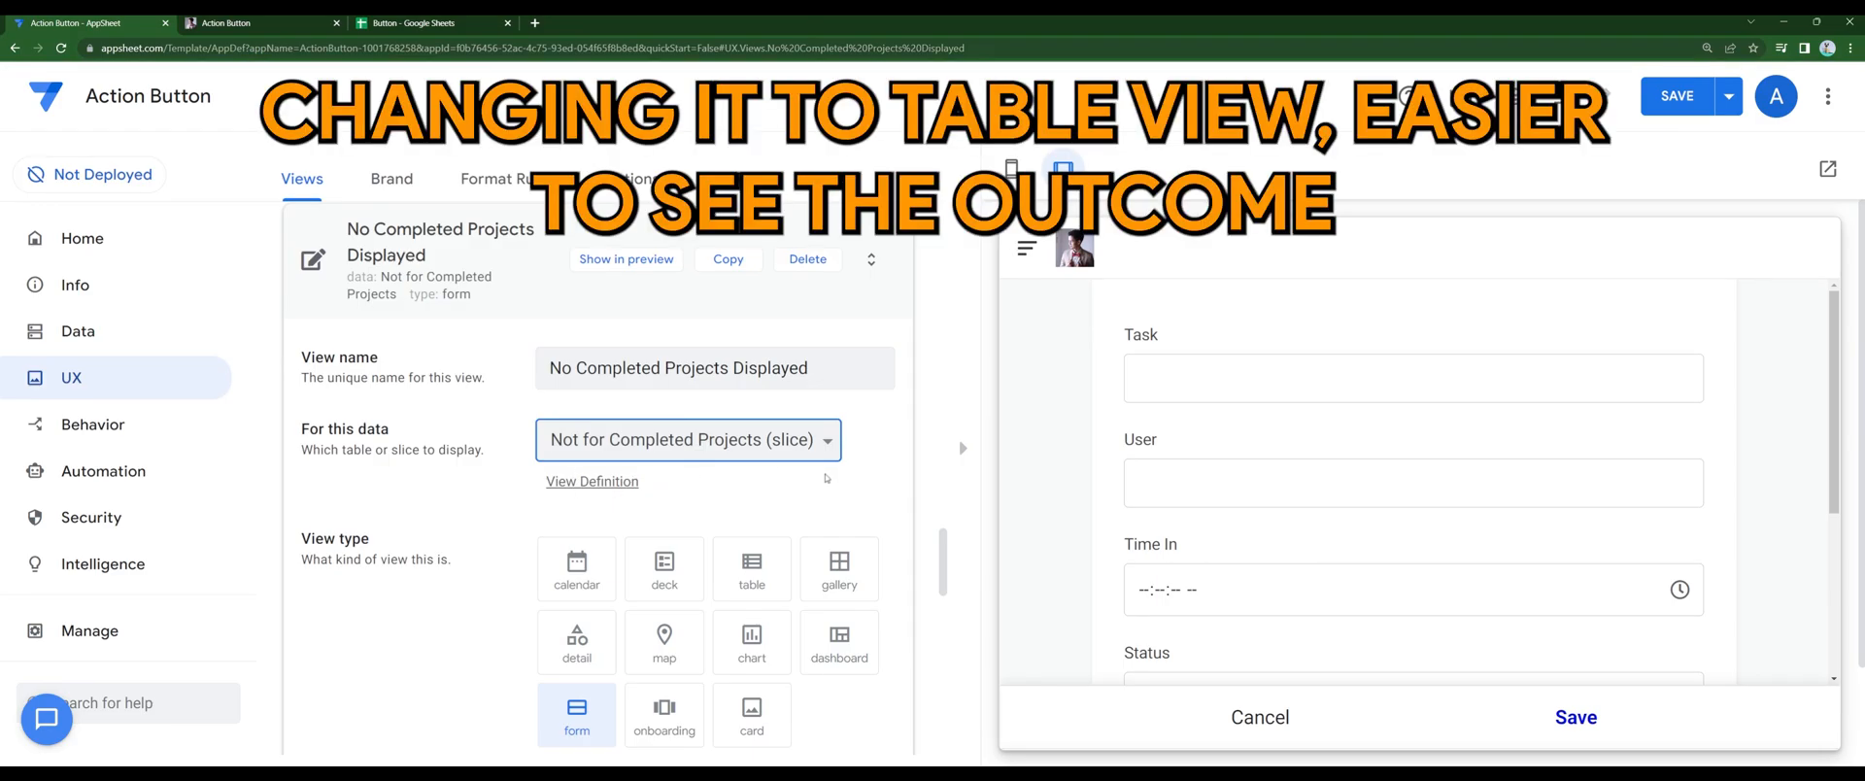
Set the view type to table and group its rows by the User column
click(751, 569)
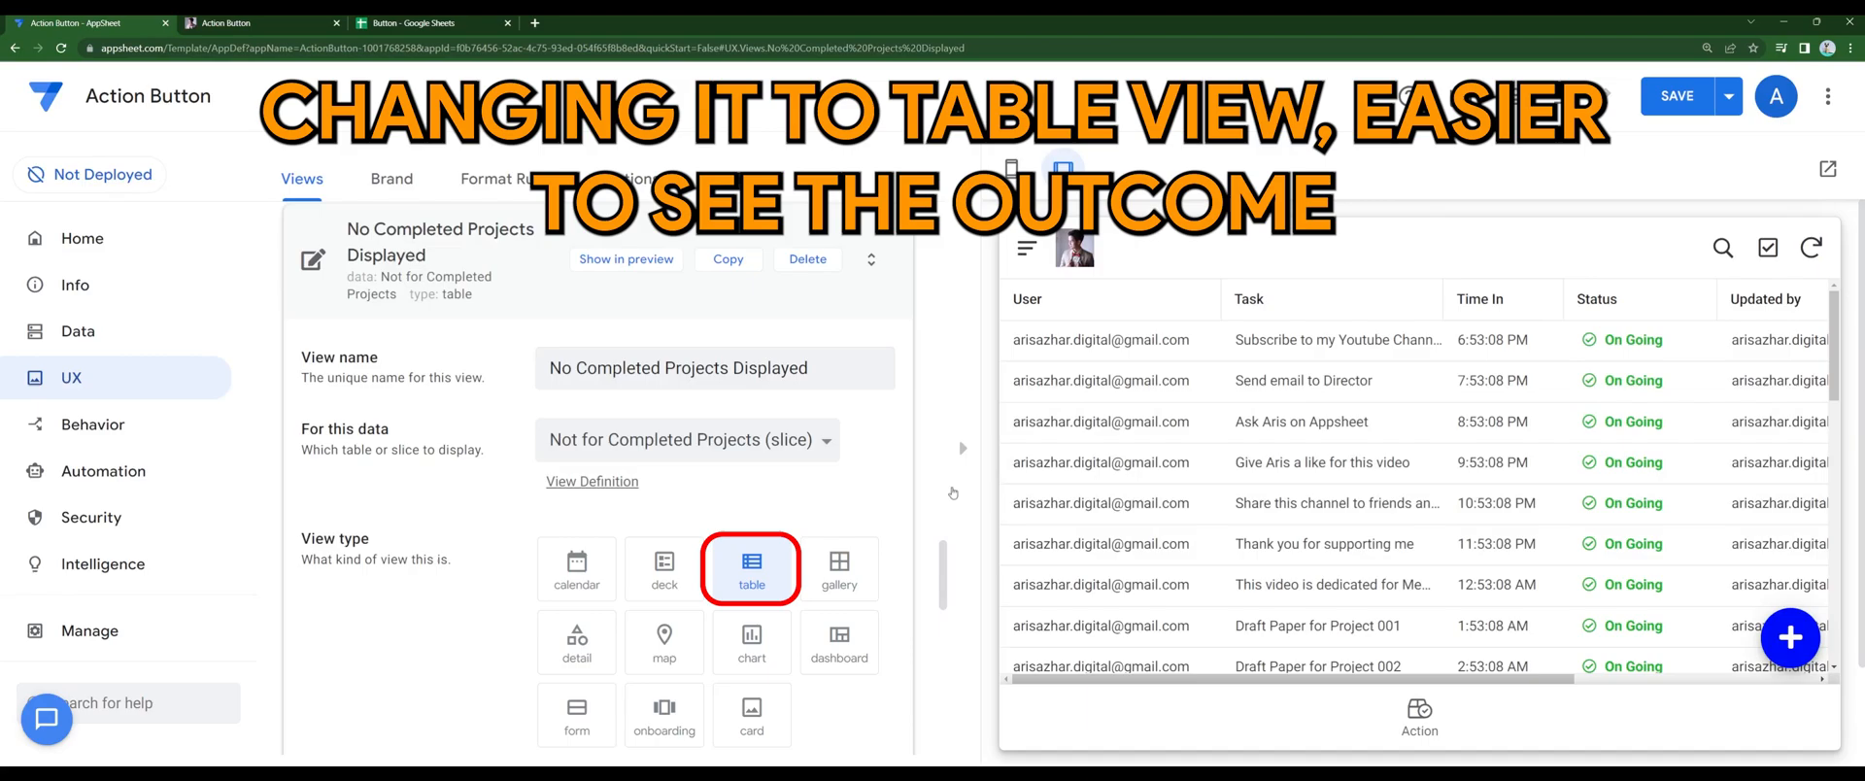
scroll(down, 3)
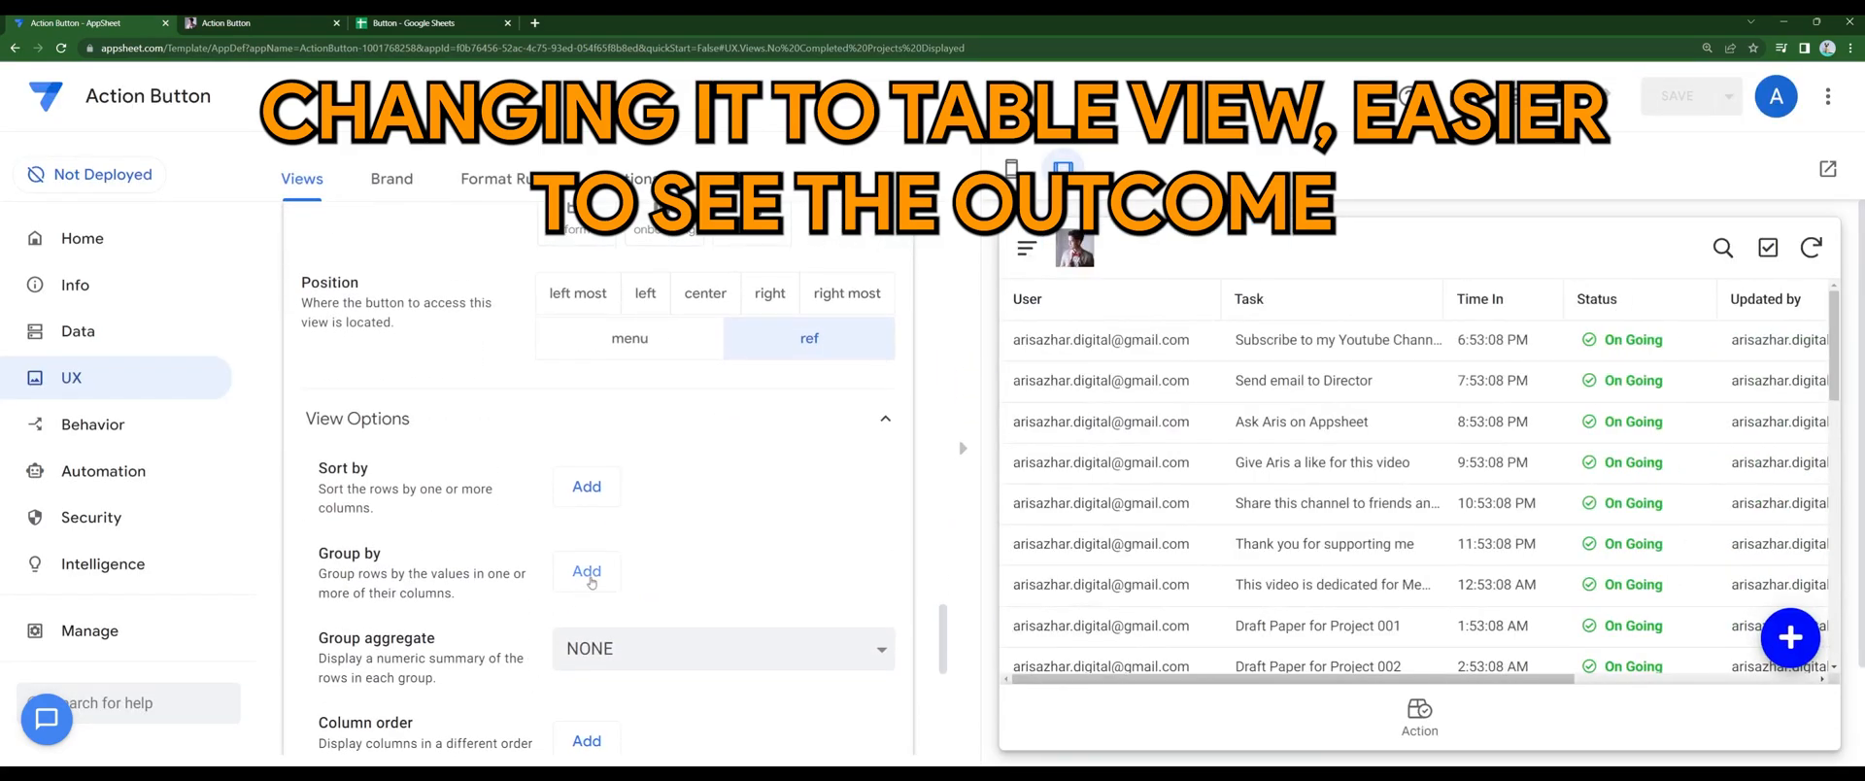
click(584, 572)
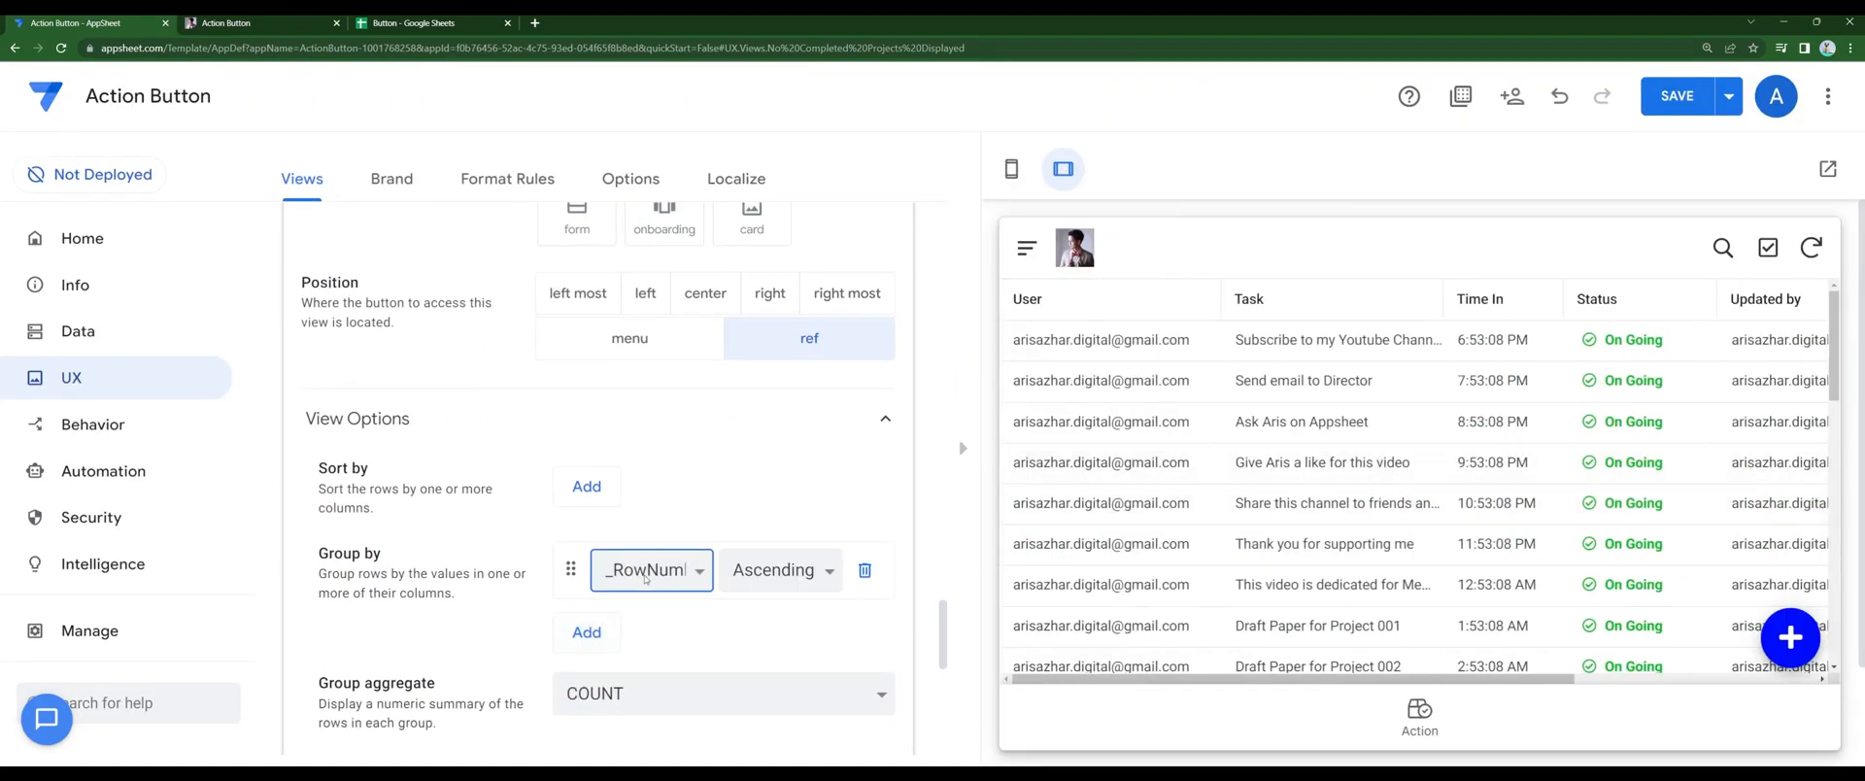
click(651, 570)
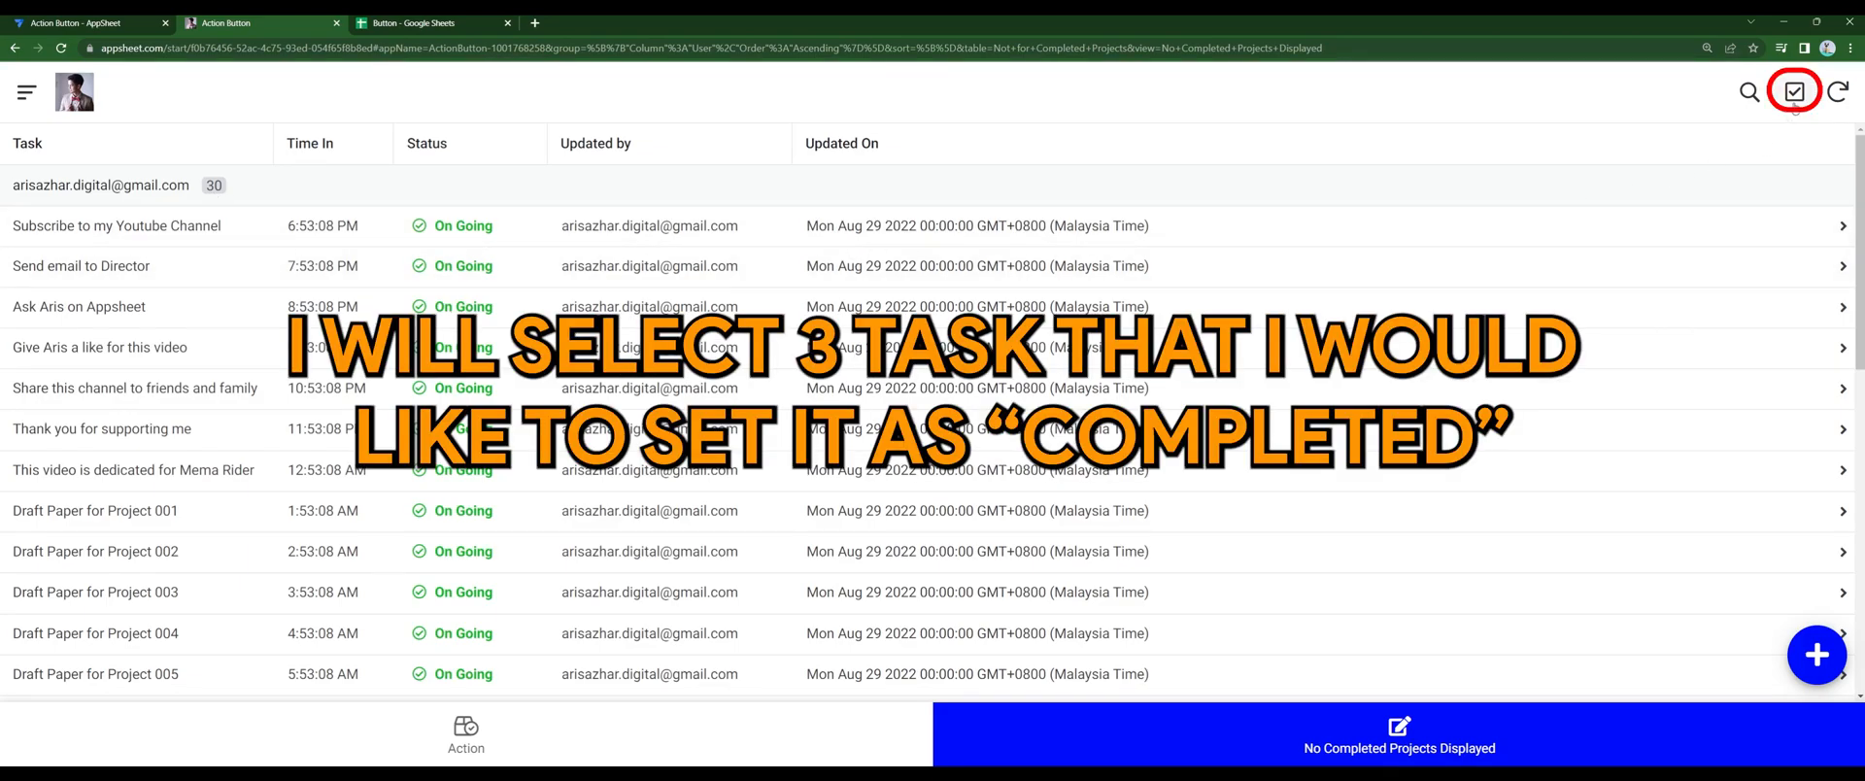
Multi-select the first, third and seventh tasks and mark them Completed
click(1794, 90)
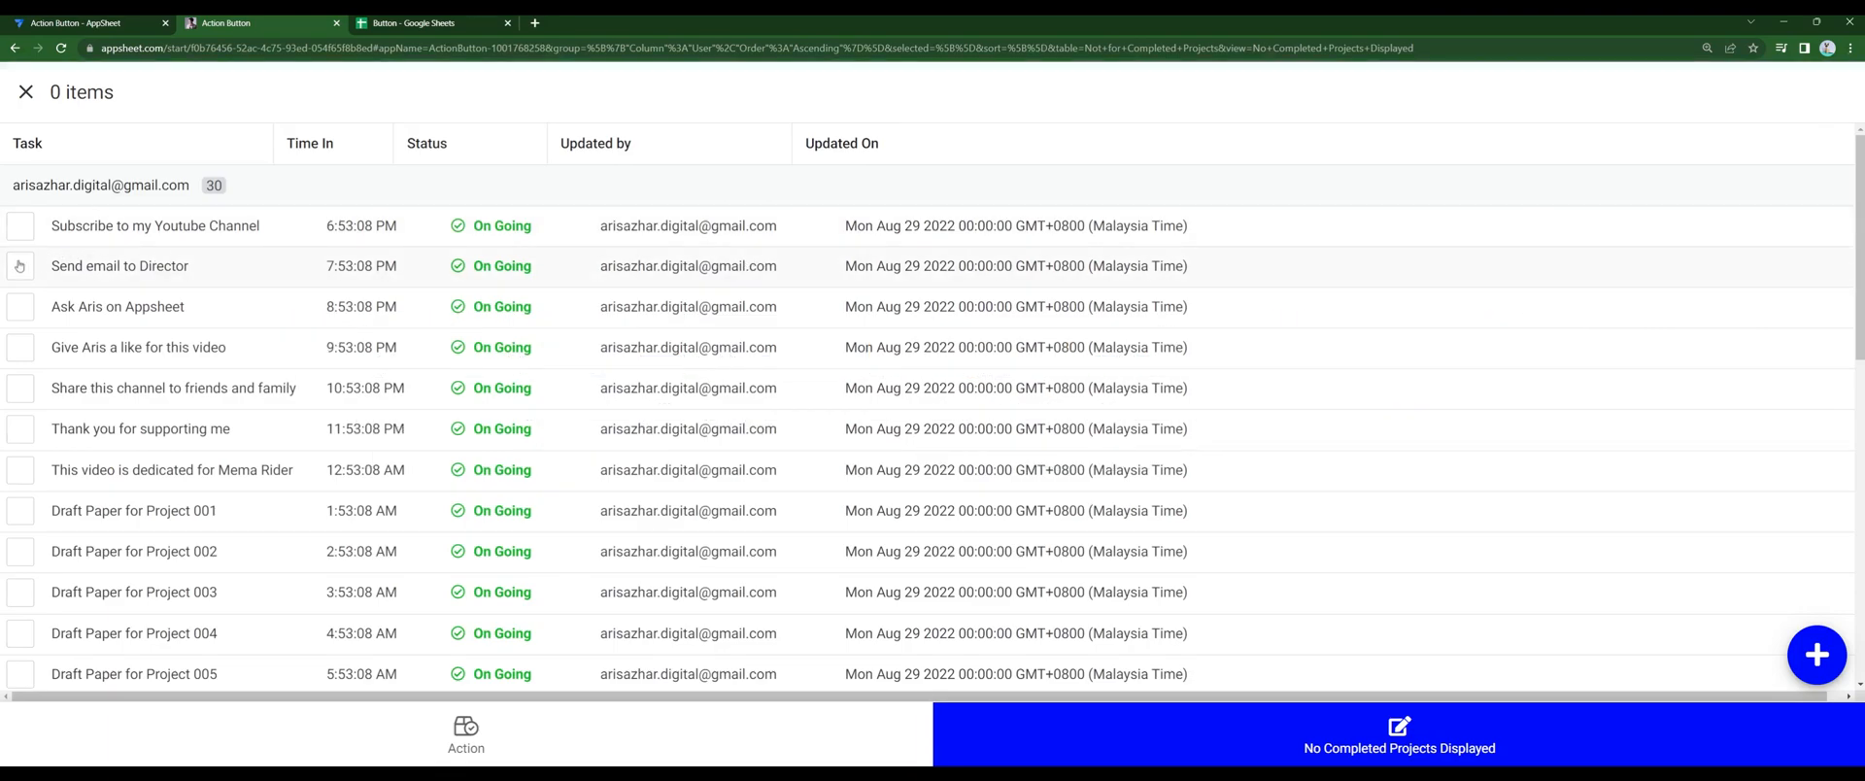
click(20, 227)
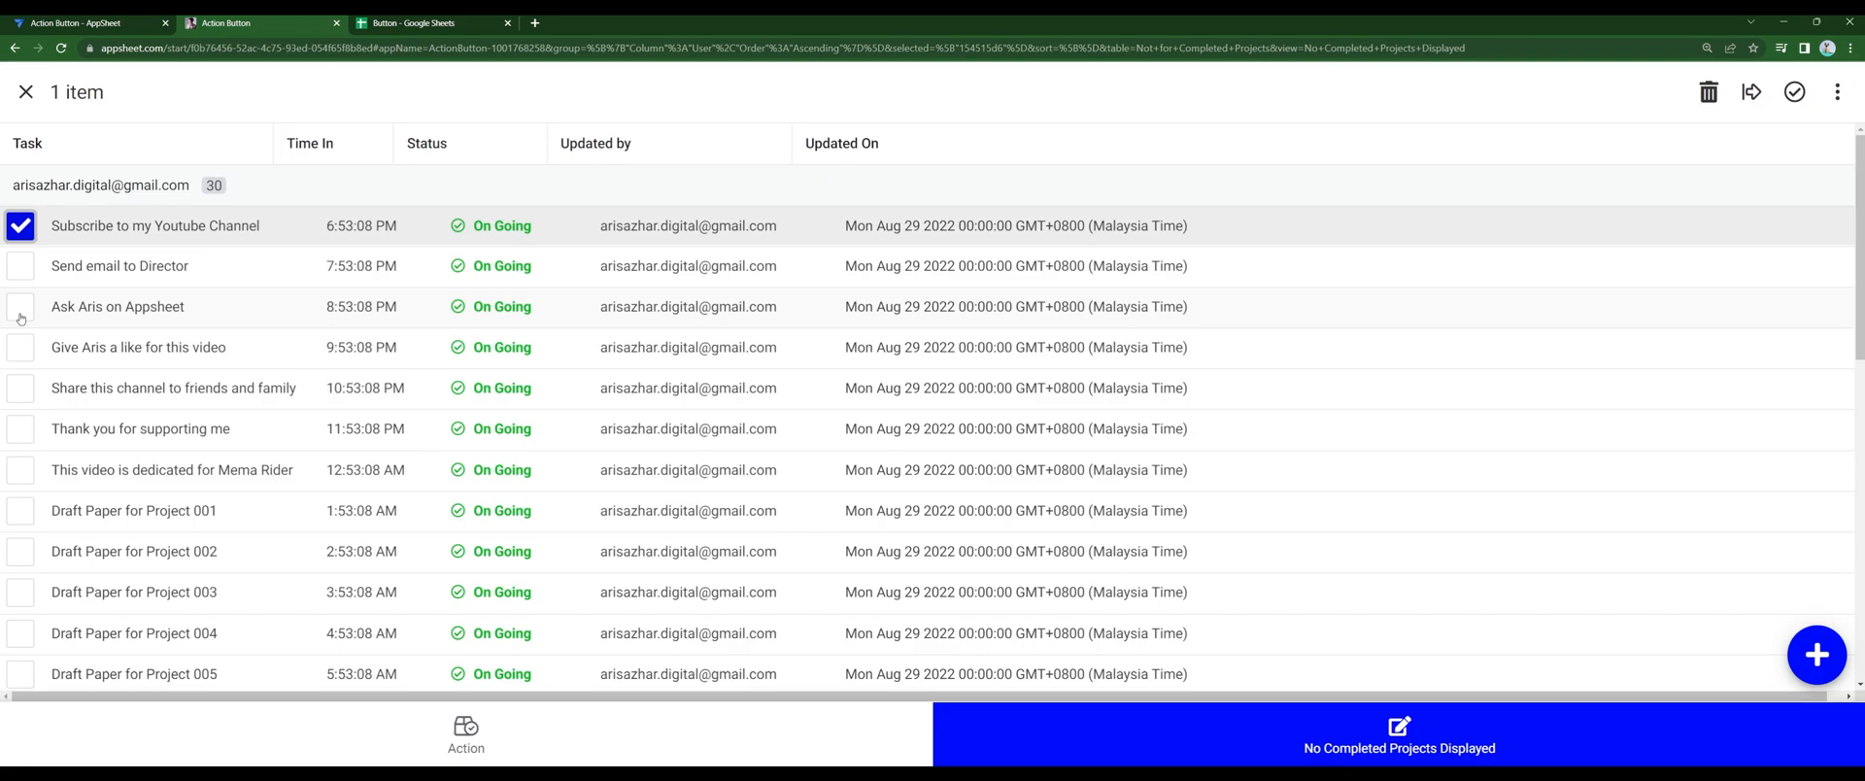
click(21, 307)
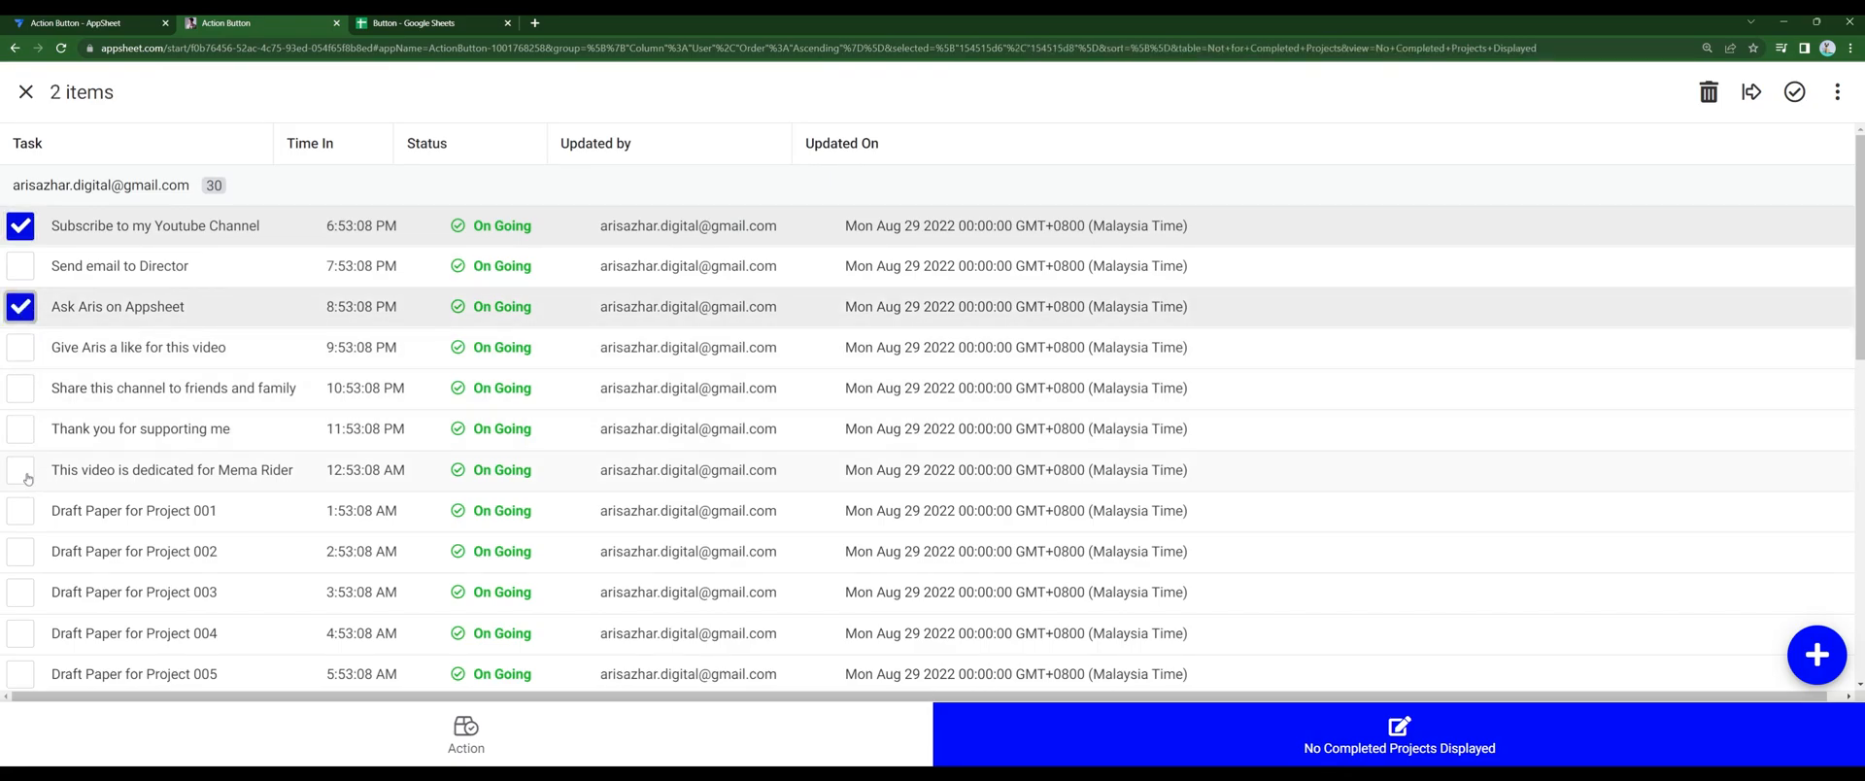
click(21, 469)
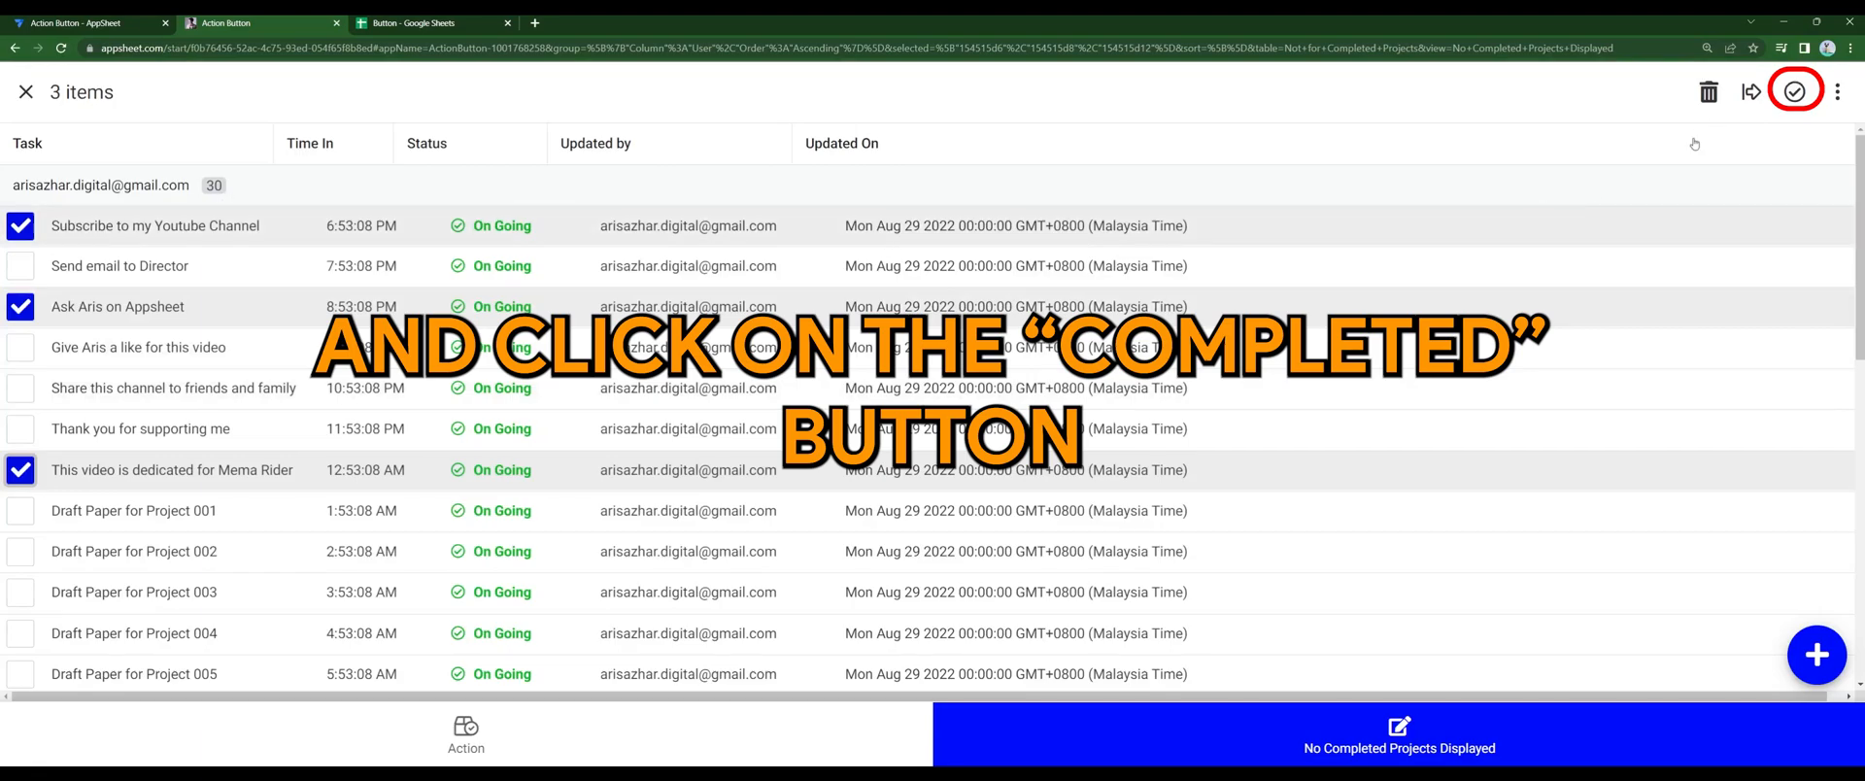
click(1795, 92)
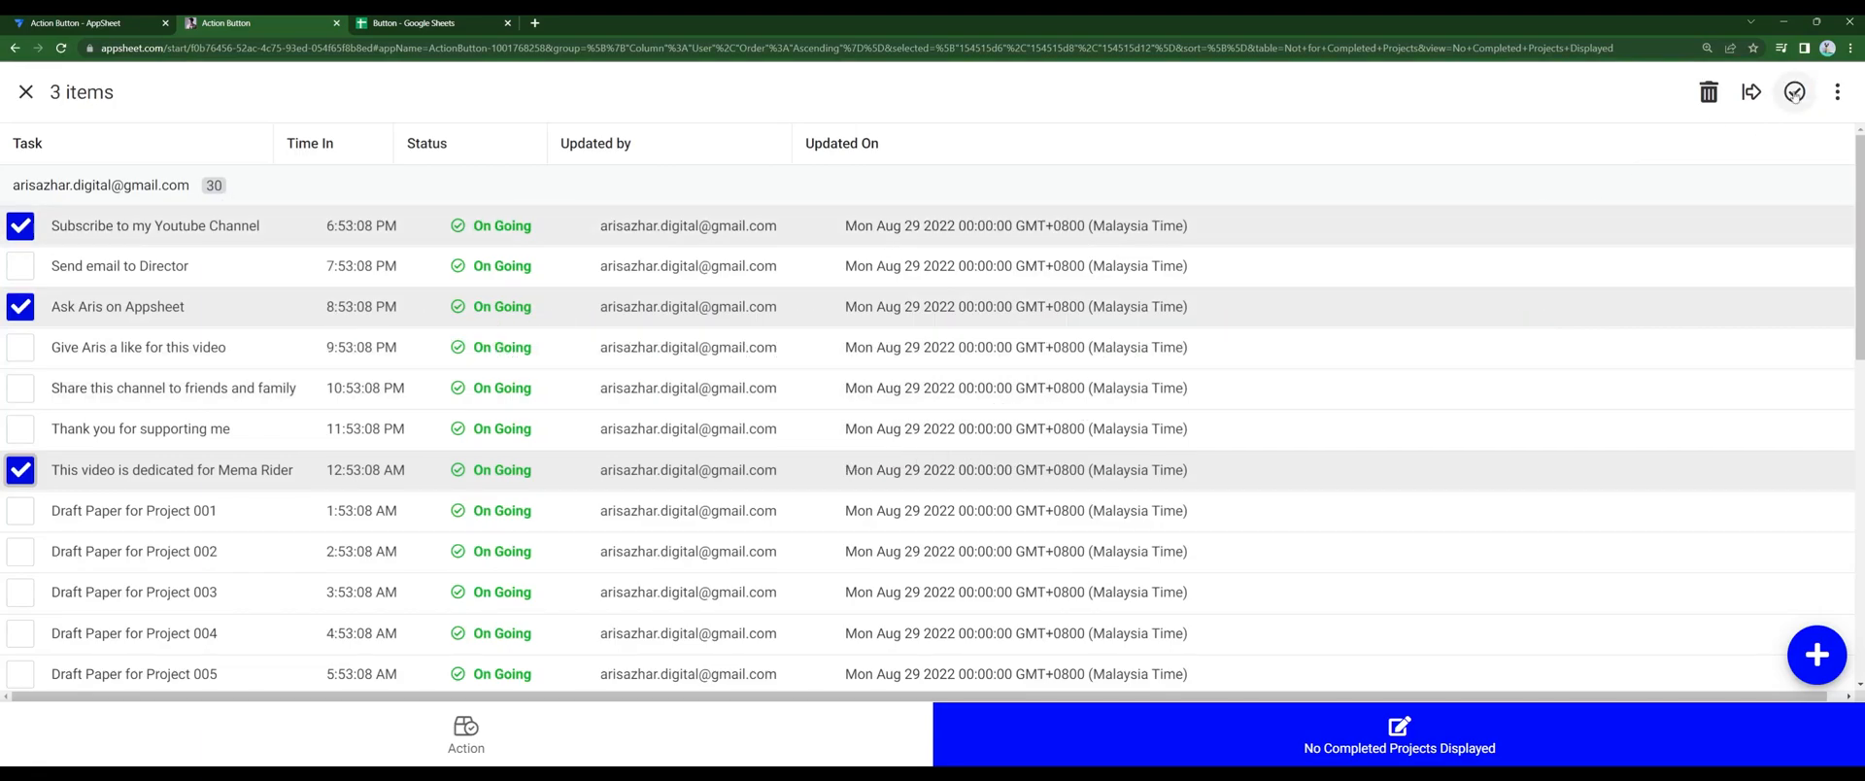